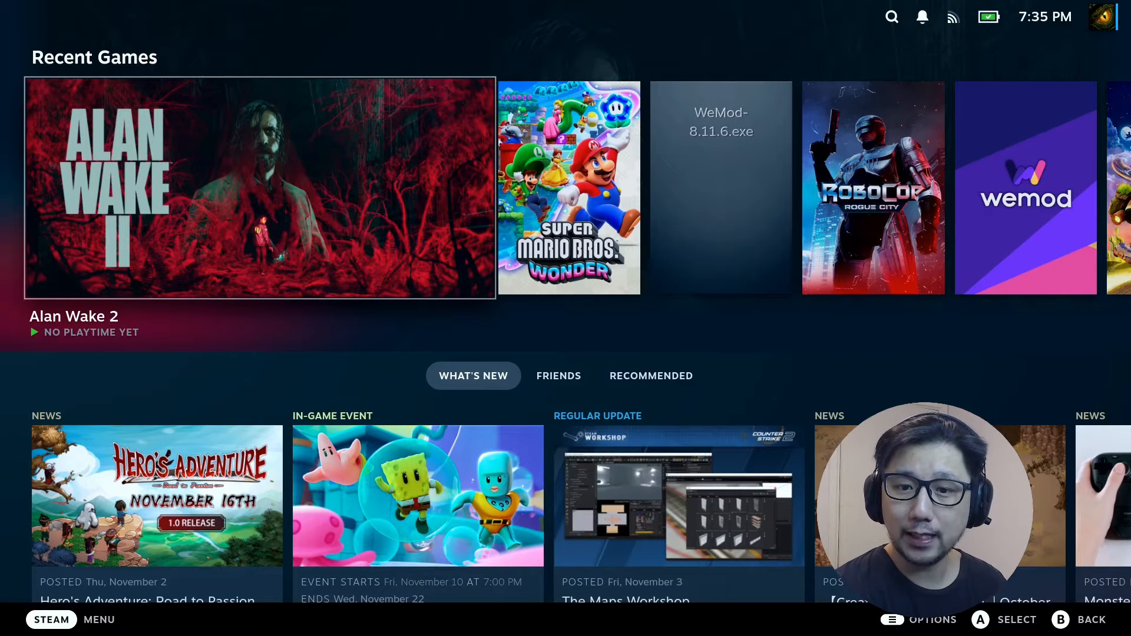
Step: Launch Alan Wake 2 from its page in Recent Games
click(260, 186)
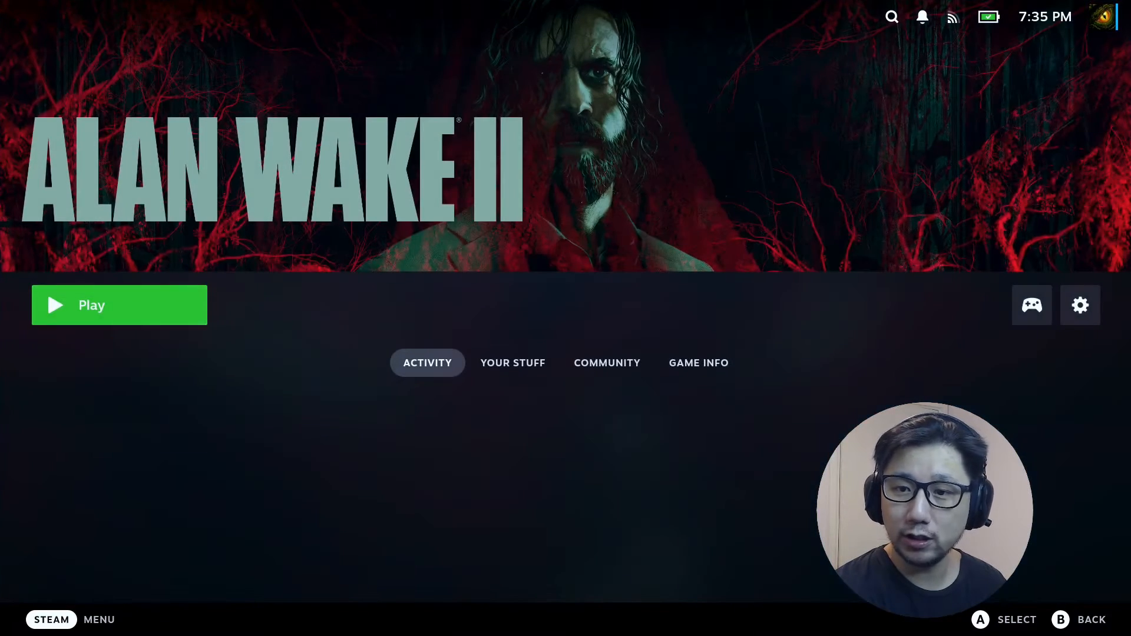
click(92, 304)
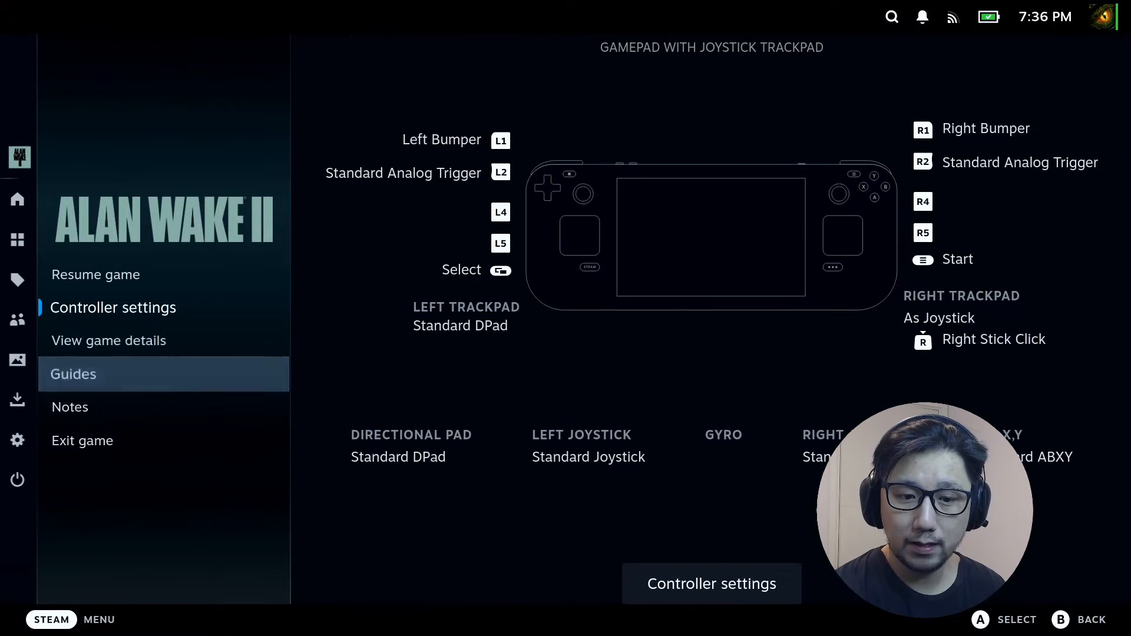
Step: Browse the System page of the Steam Deck settings
click(81, 440)
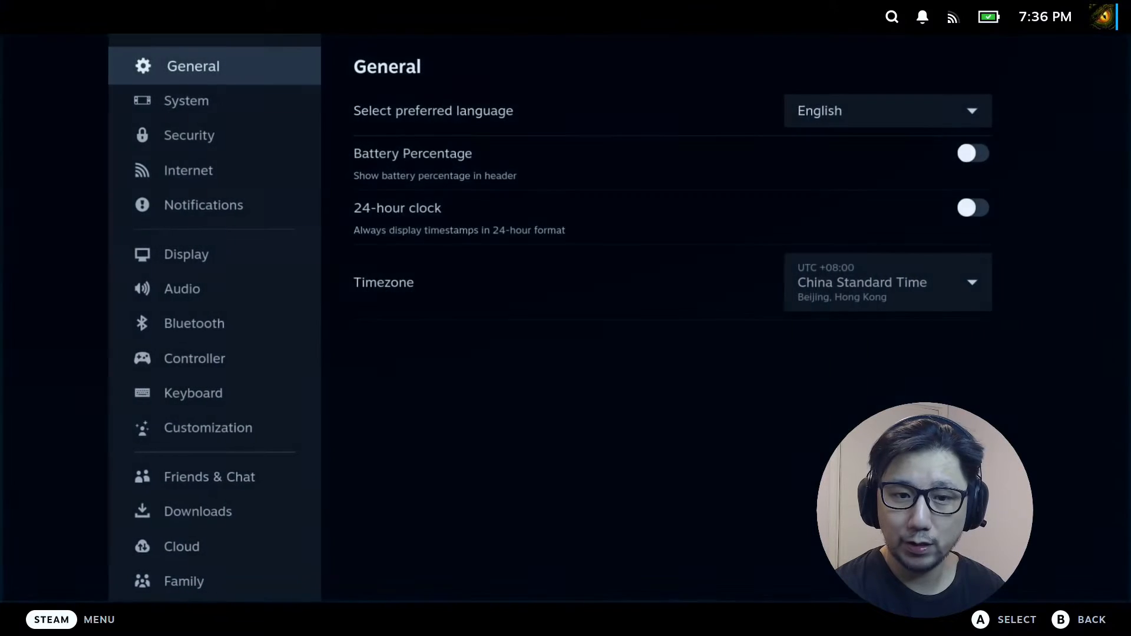
click(186, 99)
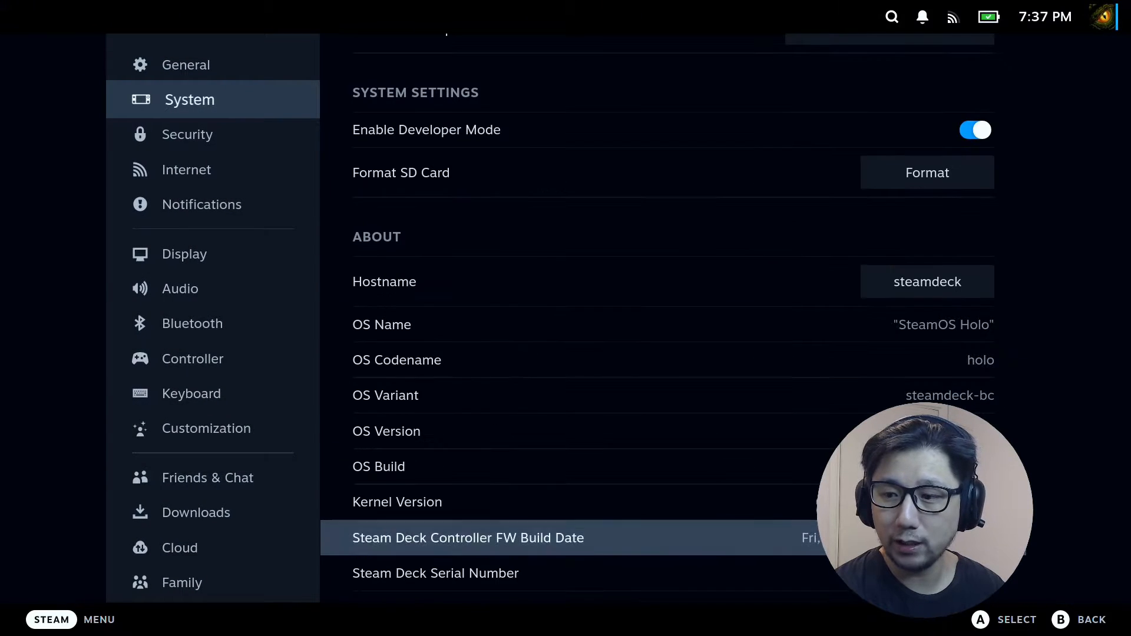
scroll(down, 3)
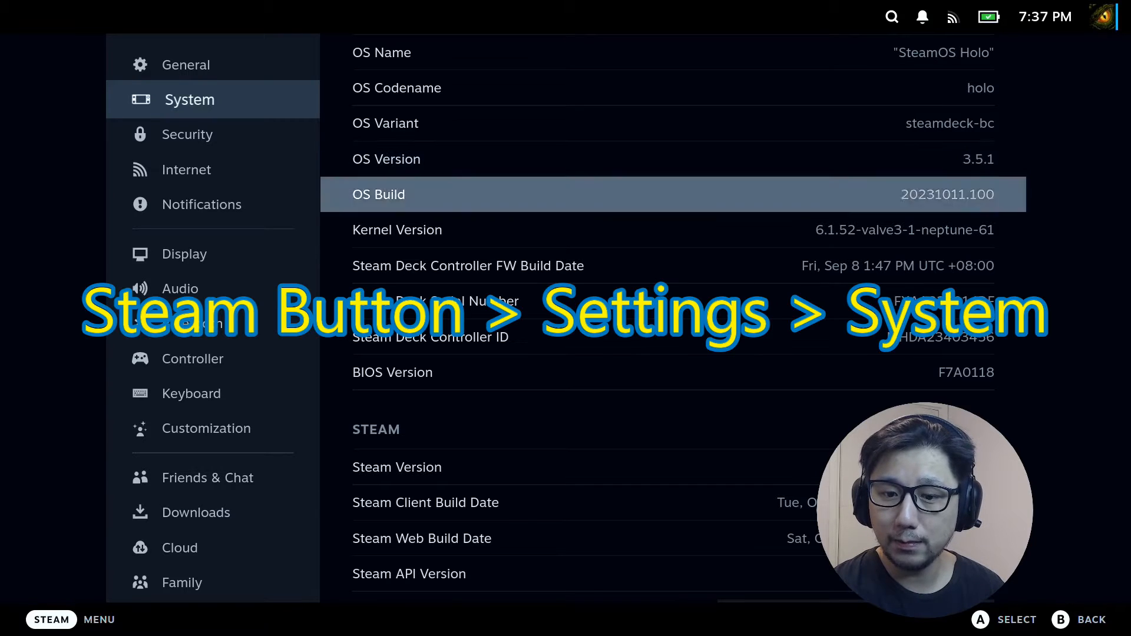
scroll(up, 3)
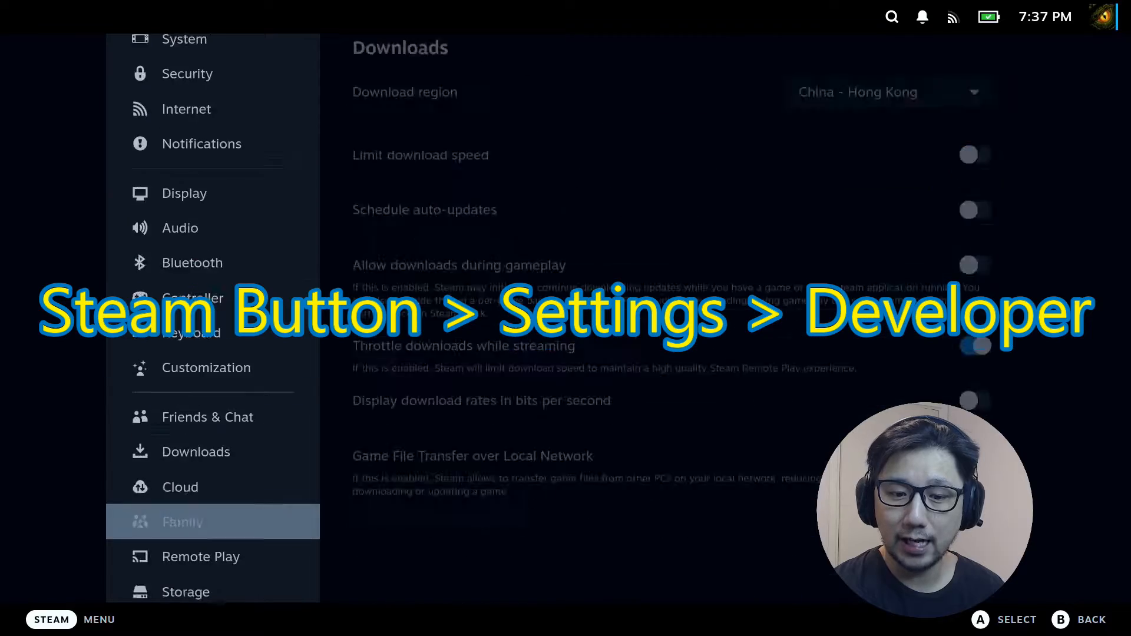
Step: Review the Developer settings page, then return to System for the OS update channel
click(200, 571)
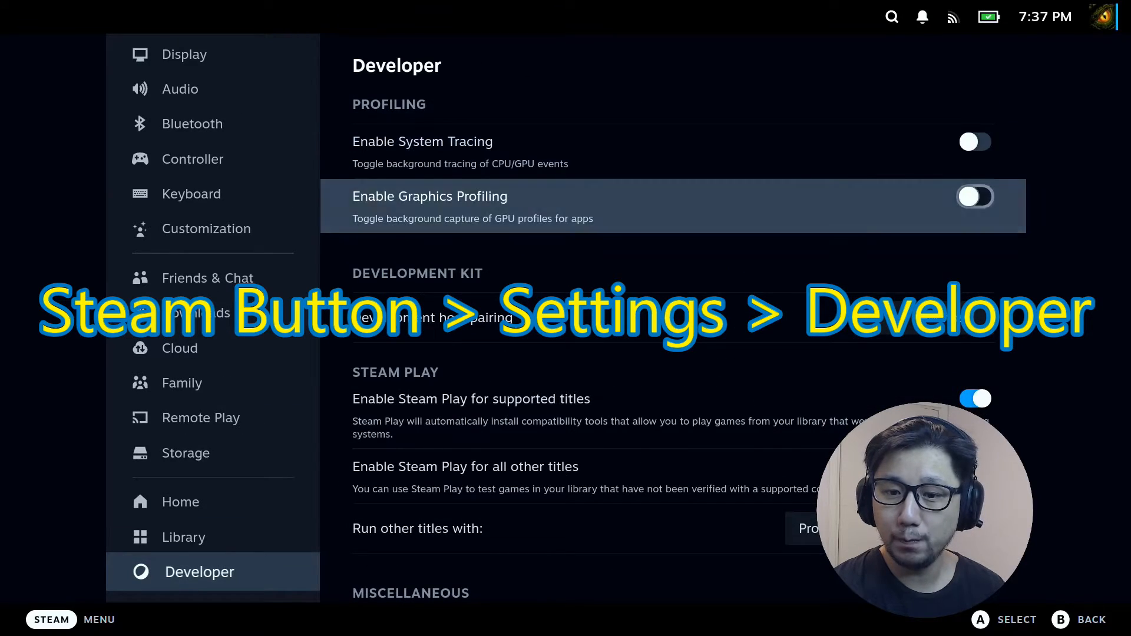
scroll(down, 3)
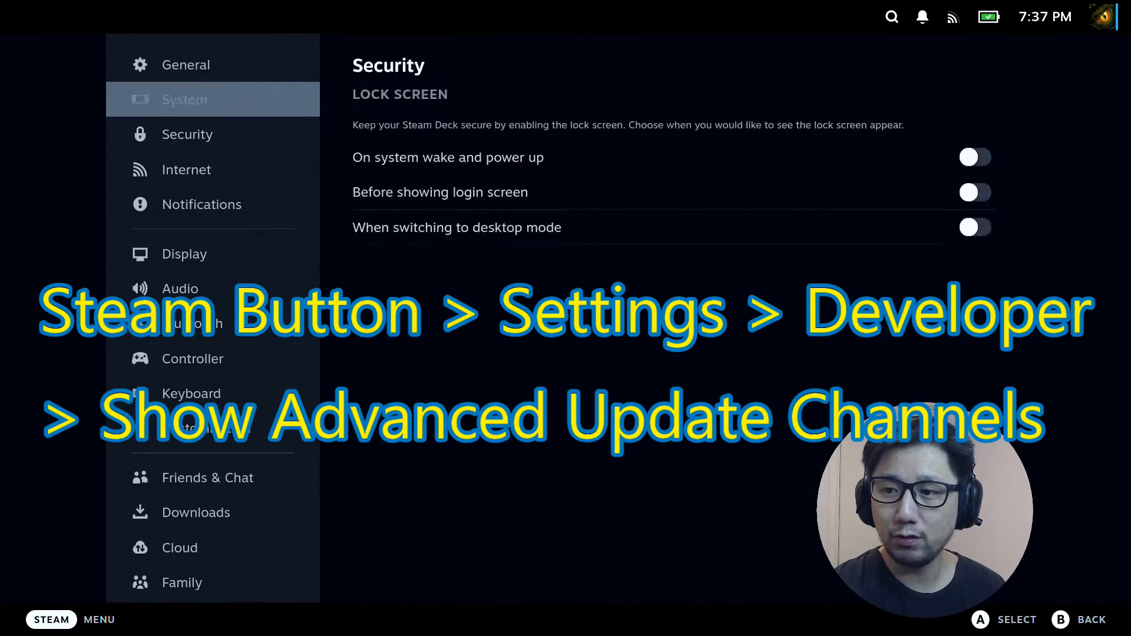
click(189, 99)
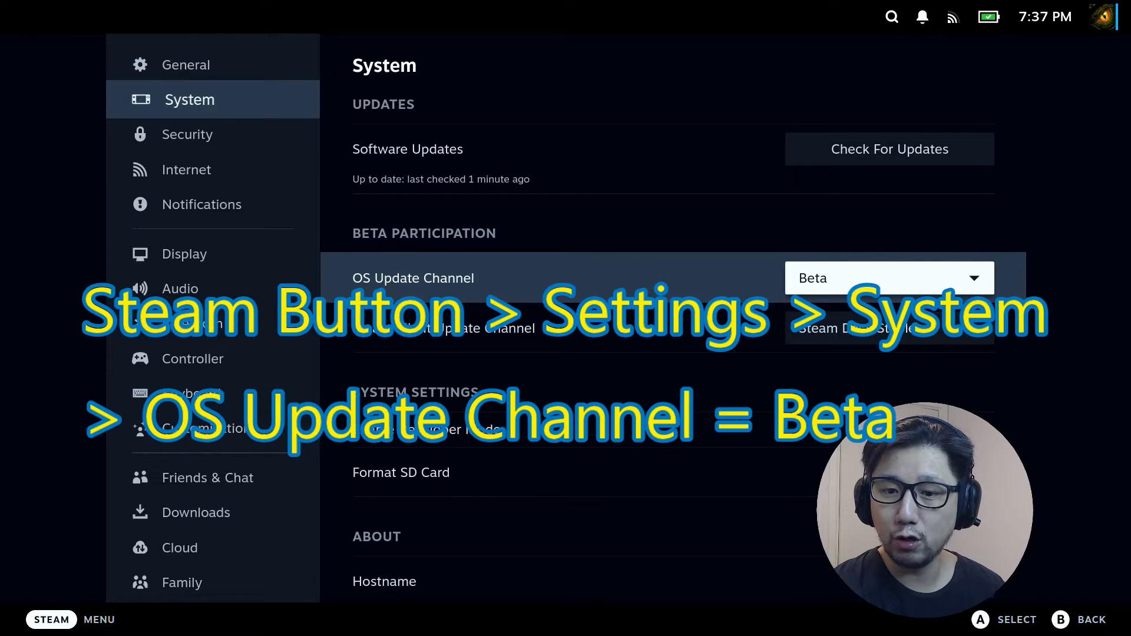
Step: Set the OS Update Channel to Beta and scroll through the About information below
click(888, 278)
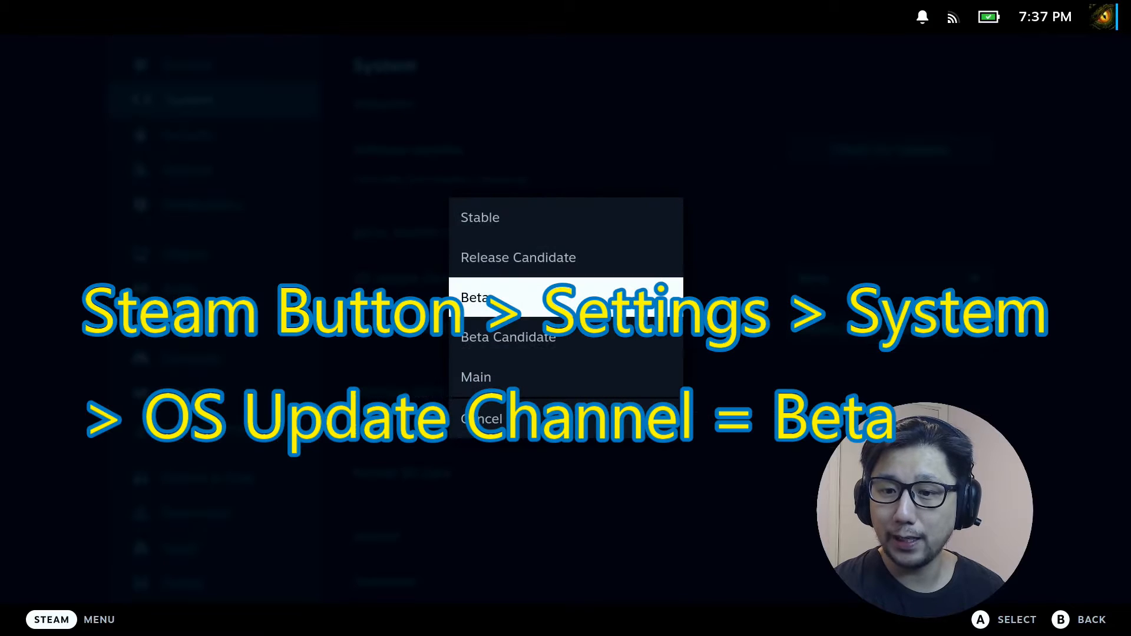
click(477, 297)
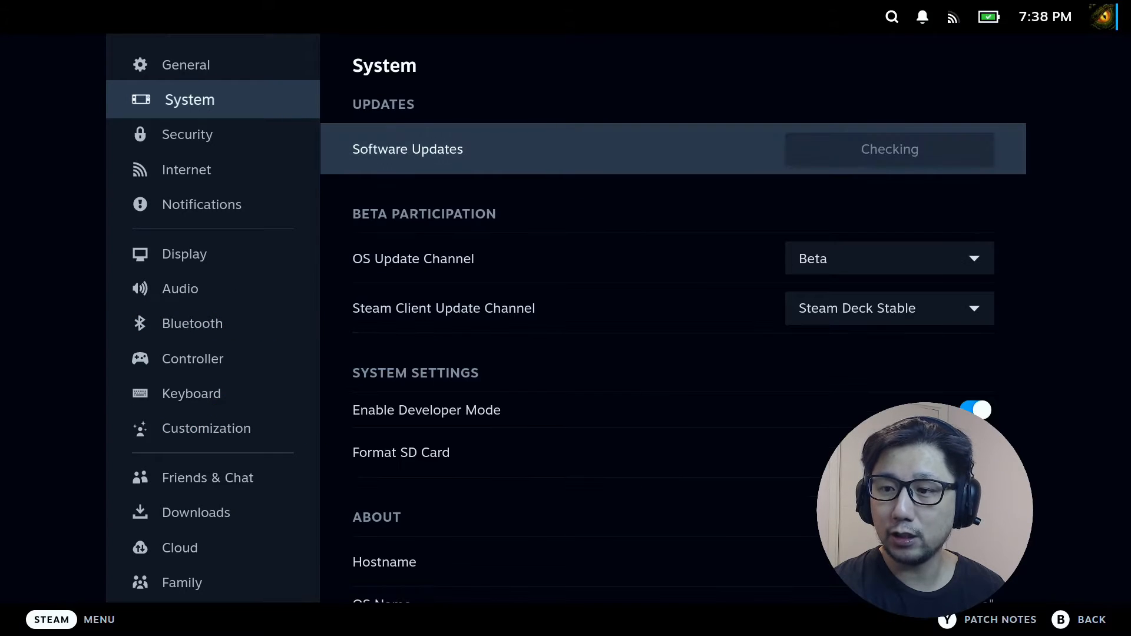
scroll(down, 3)
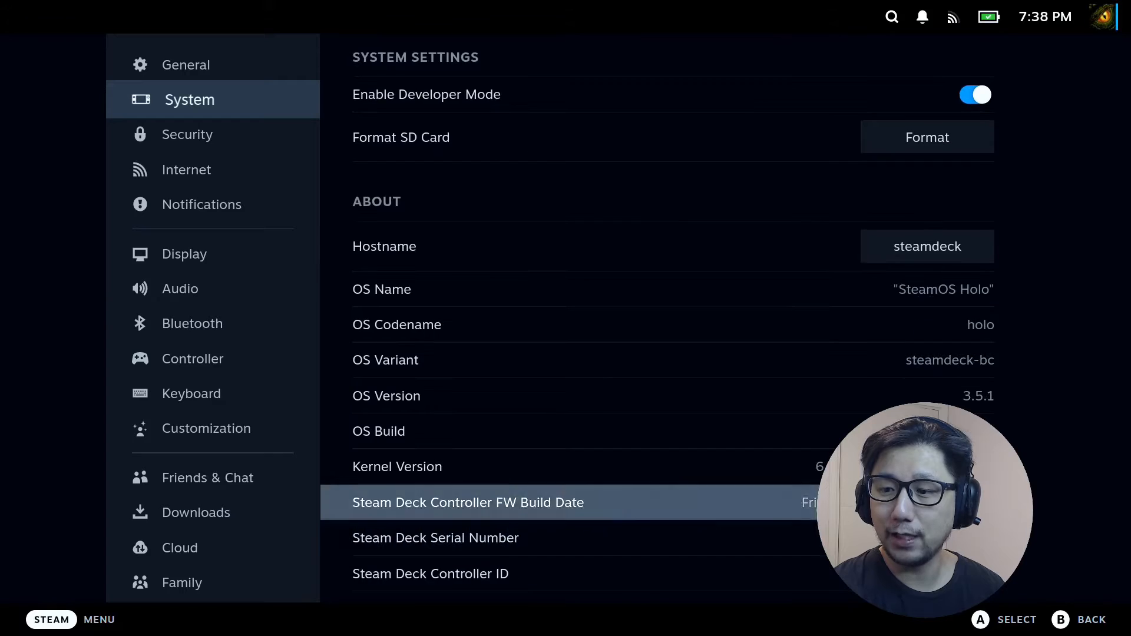
scroll(down, 3)
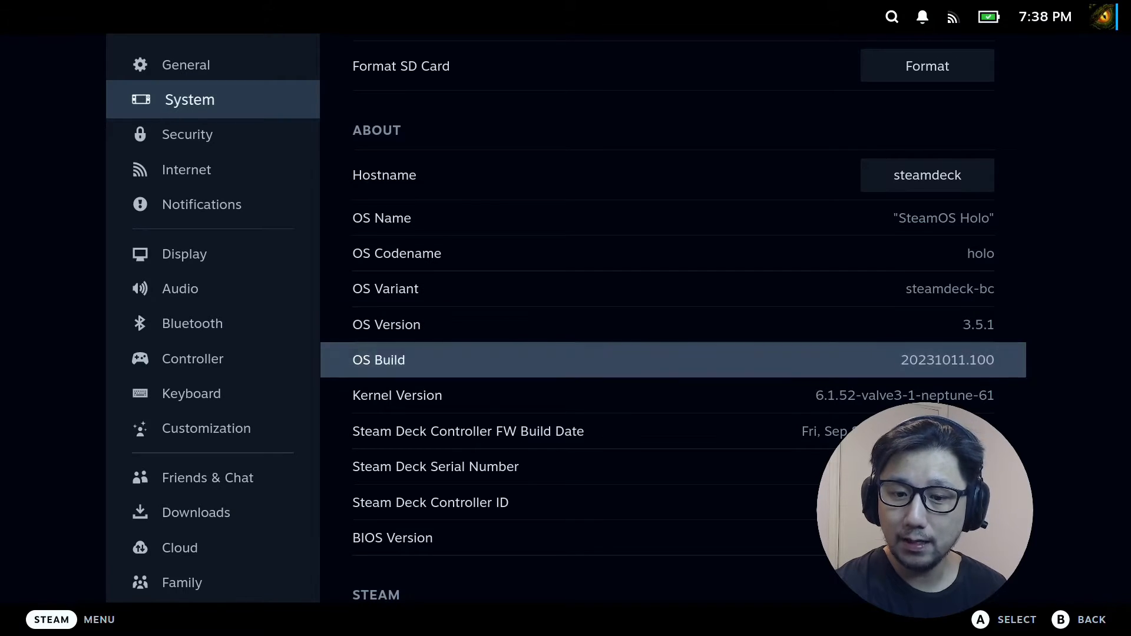
scroll(down, 3)
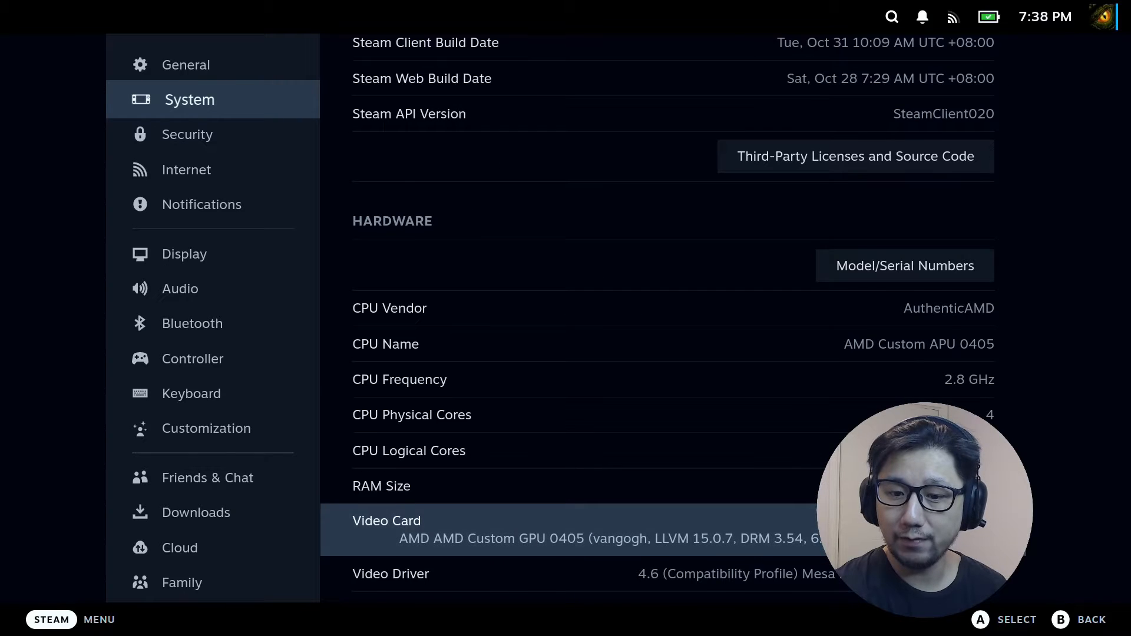
scroll(down, 3)
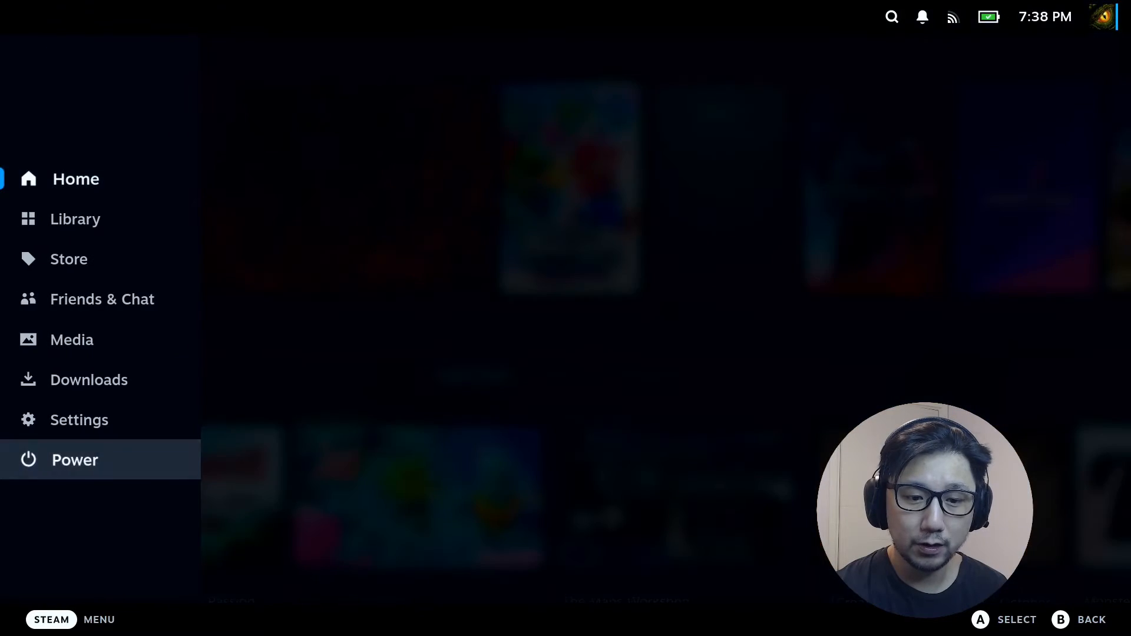
Step: Switch the Steam Deck to Desktop Mode via the Power menu
click(74, 460)
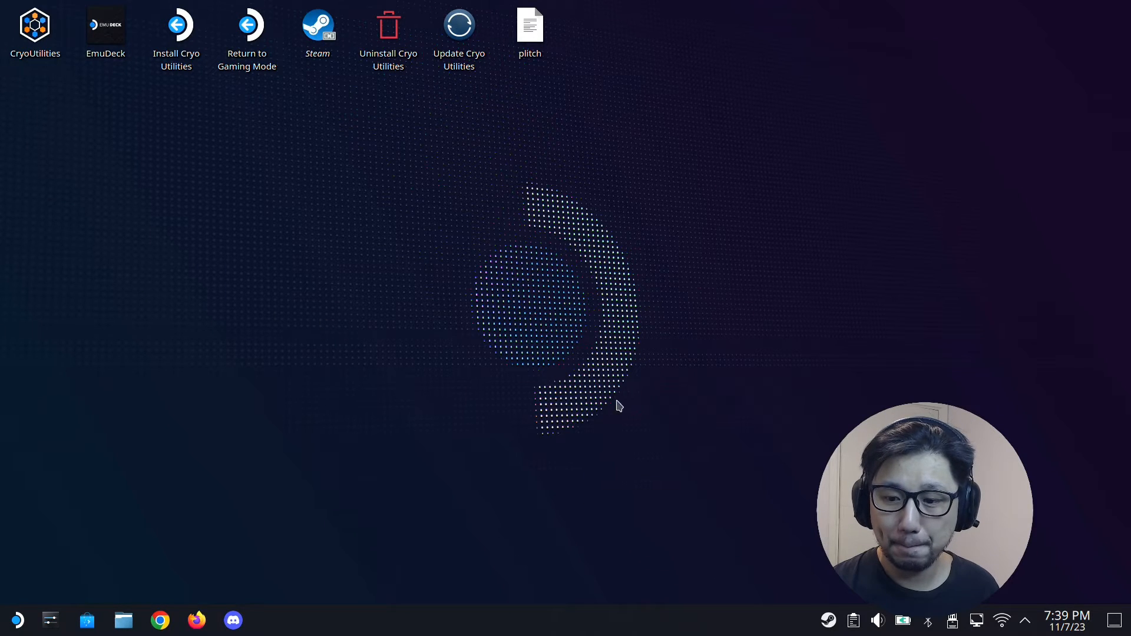
mouse_move(493, 570)
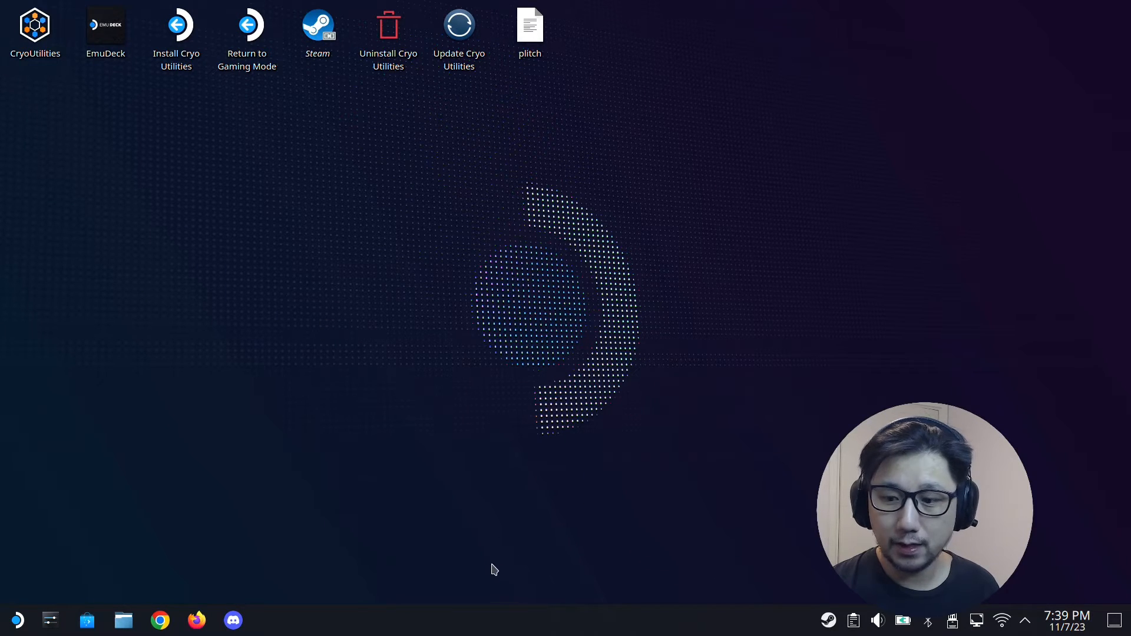
Step: Start the Steam desktop client and view the Alan Wake 2 shortcut's target path in Properties
click(827, 621)
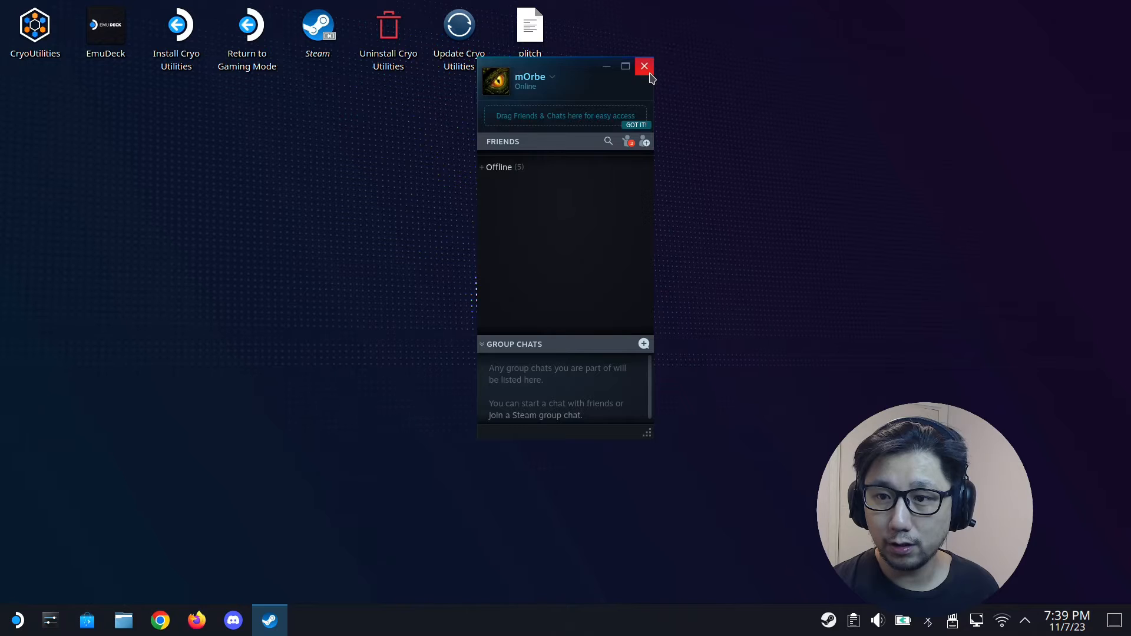
click(643, 66)
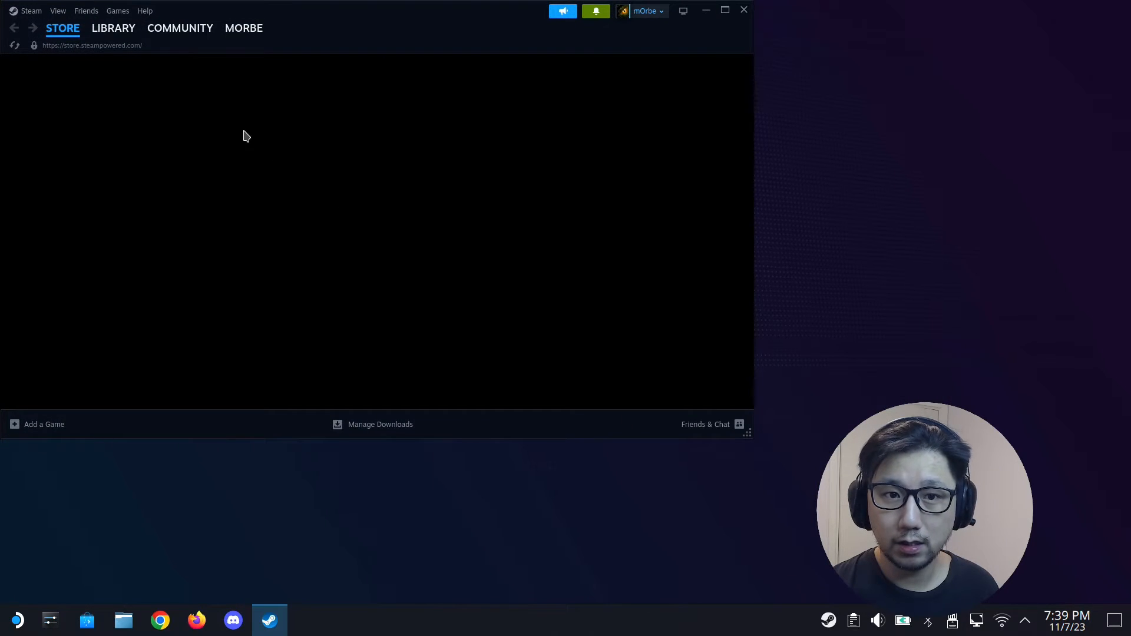
click(113, 28)
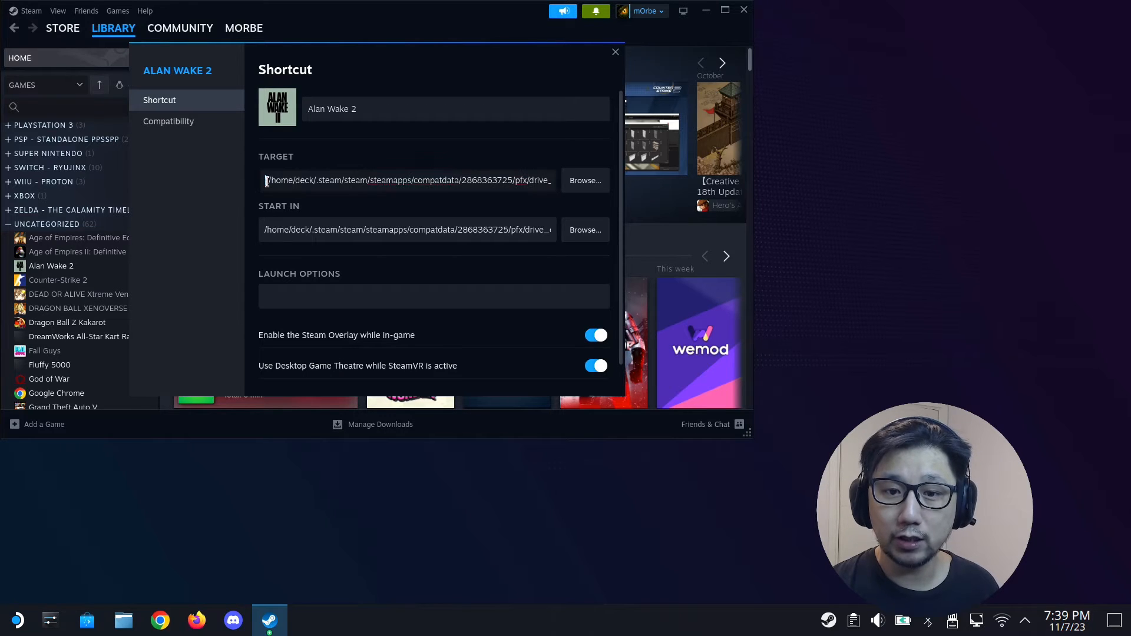
triple_click(407, 179)
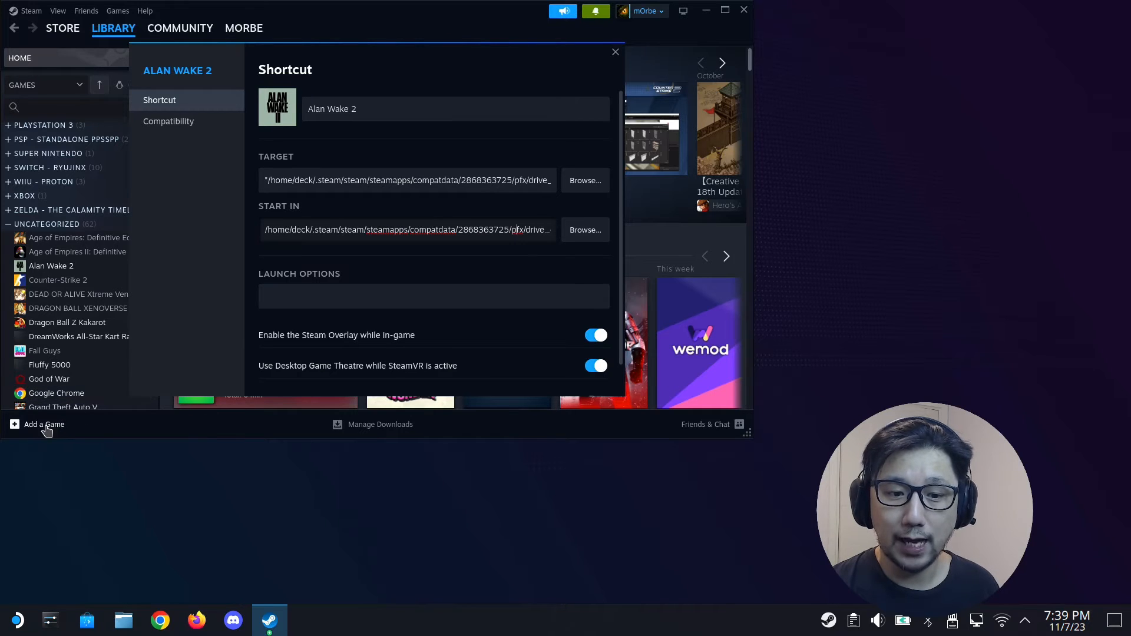
Step: Start adding a non-Steam game through the Add a Game menu
click(44, 424)
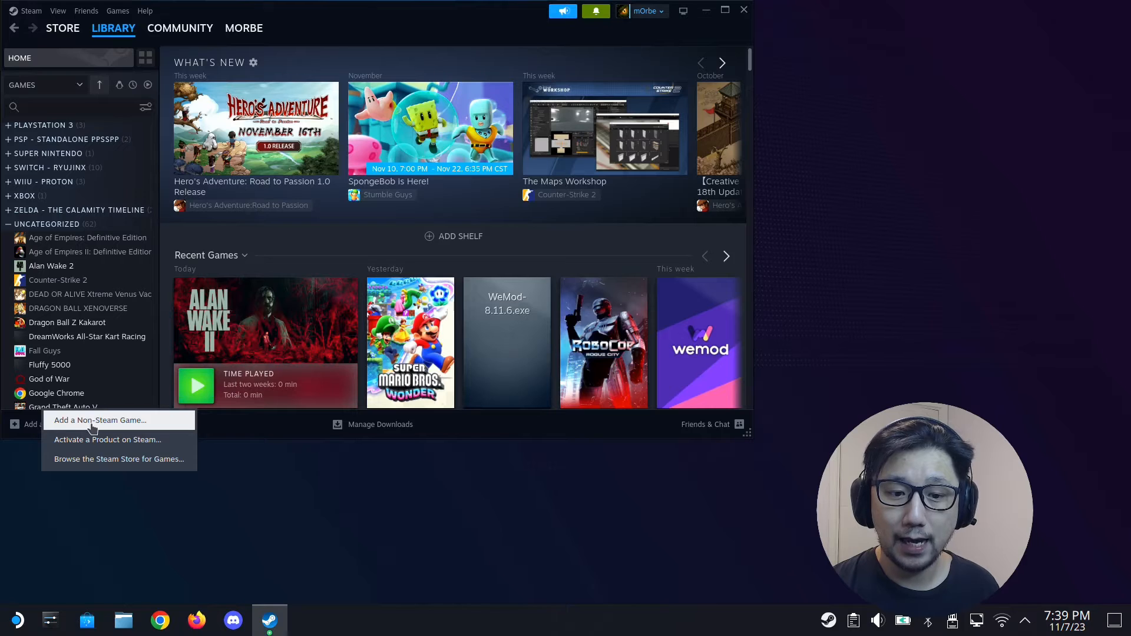
click(99, 419)
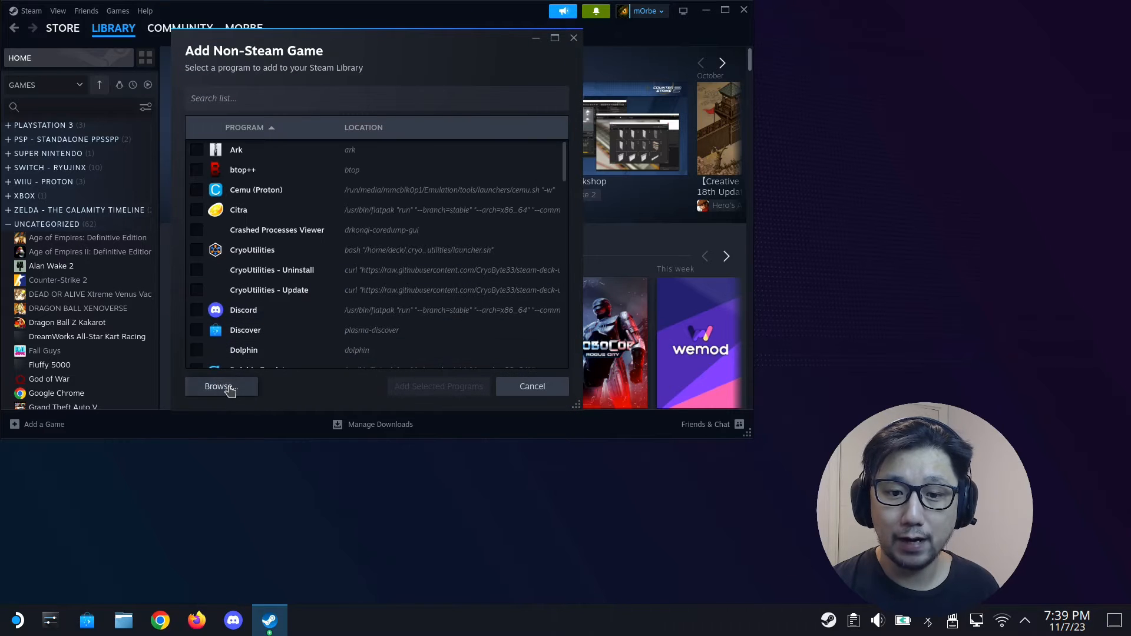
click(218, 387)
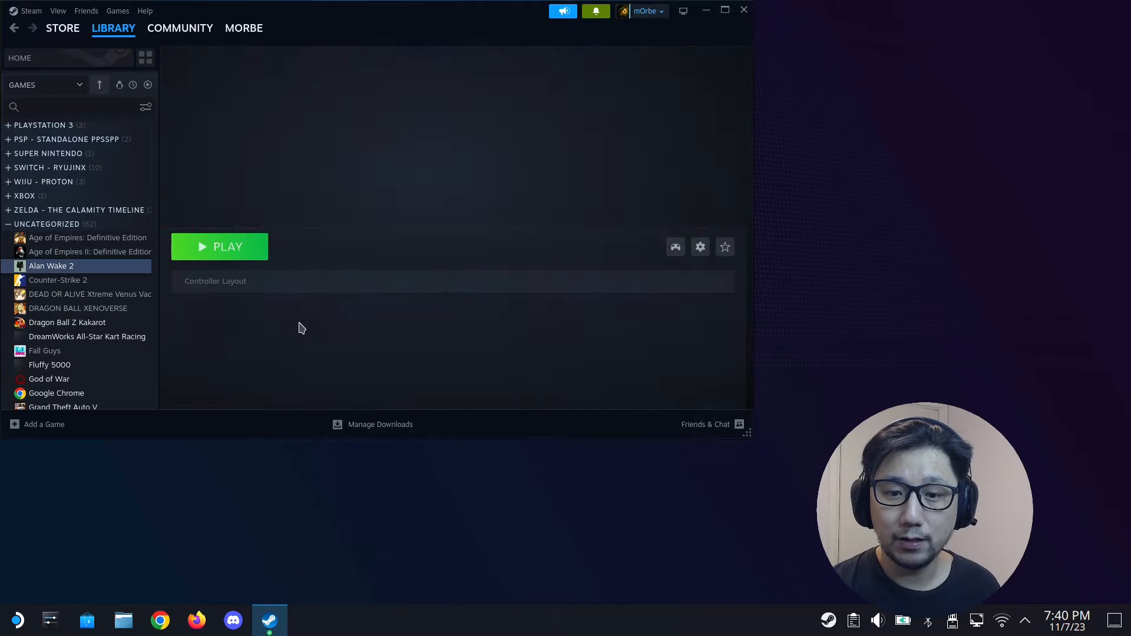
Step: Set the Alan Wake 2 shortcut to Proton Experimental in Compatibility and select it in Protontricks
click(699, 246)
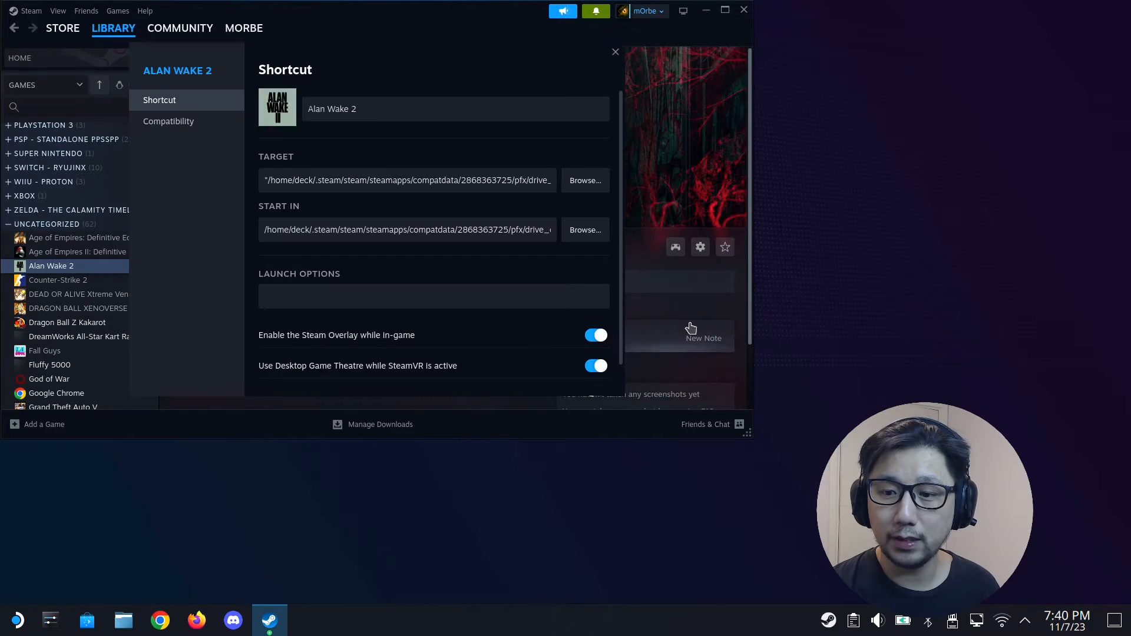
click(168, 122)
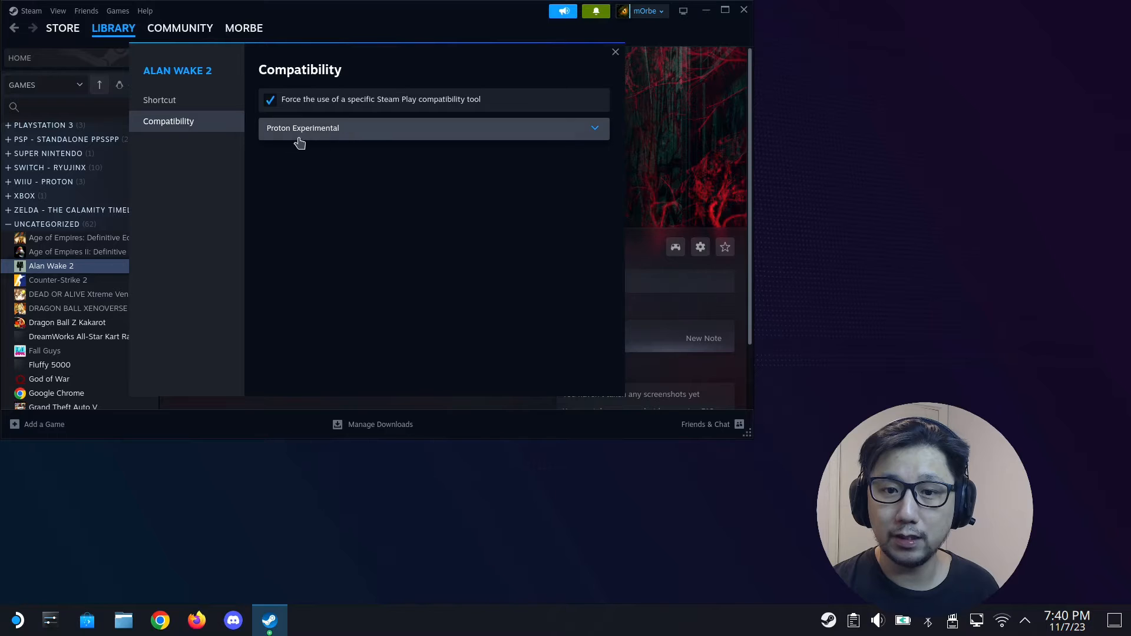
click(615, 52)
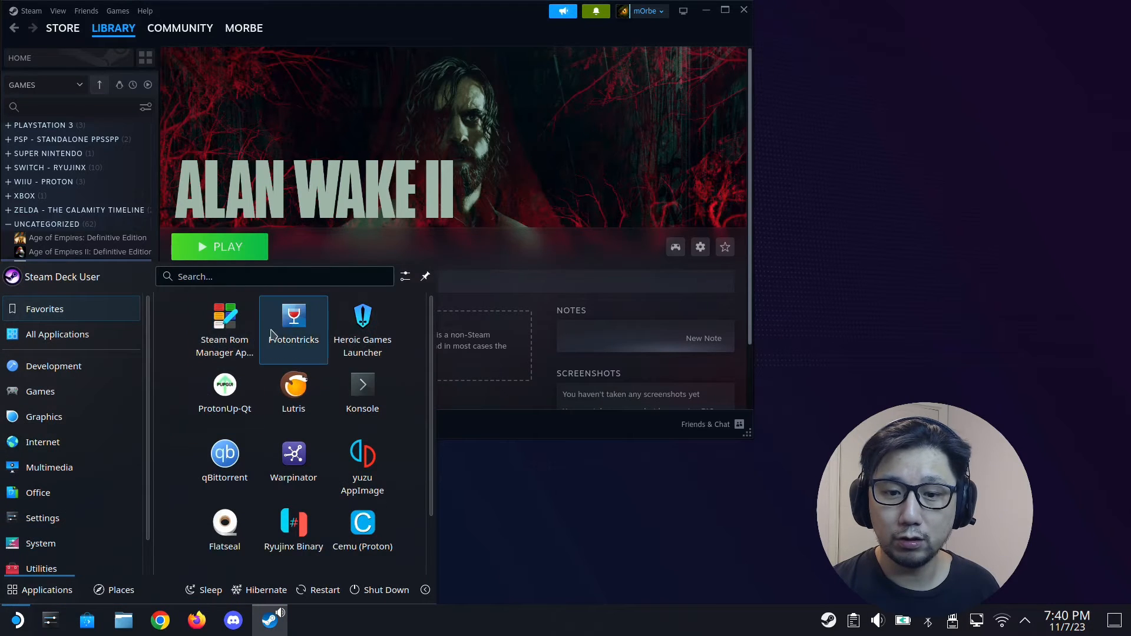
click(293, 316)
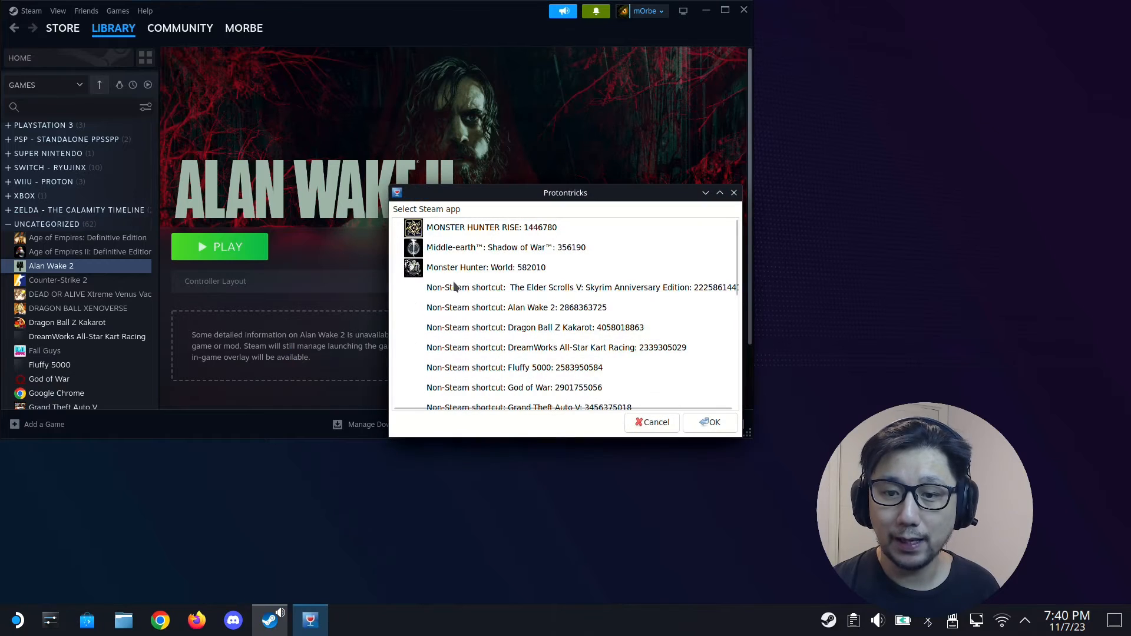
Step: Confirm Alan Wake 2 in Protontricks and minimize the Steam window
click(516, 308)
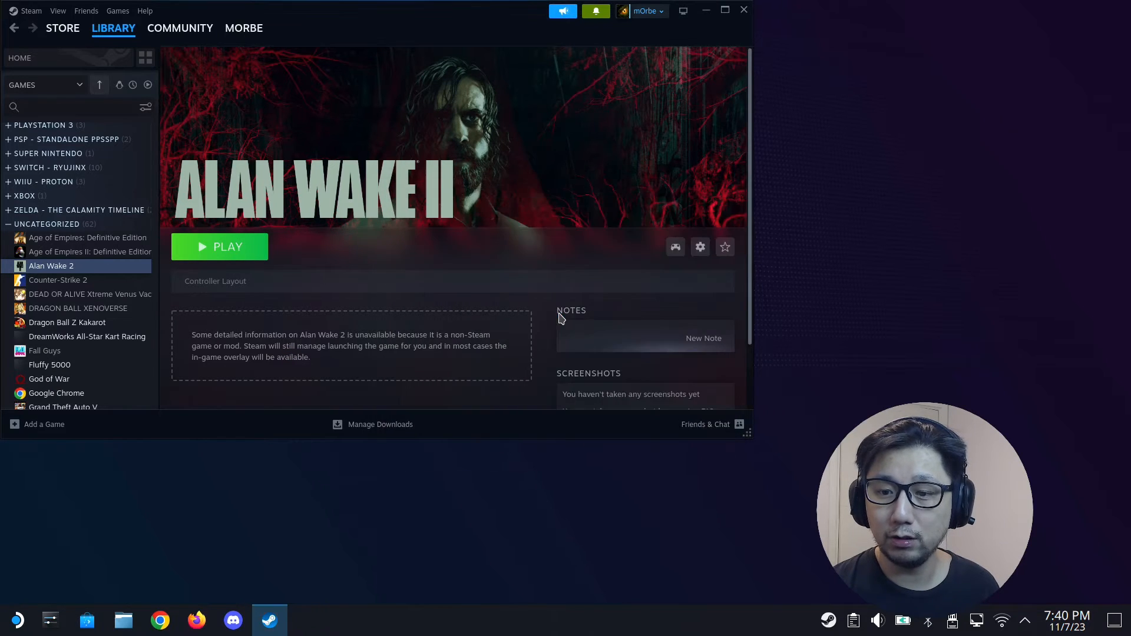
mouse_move(552, 258)
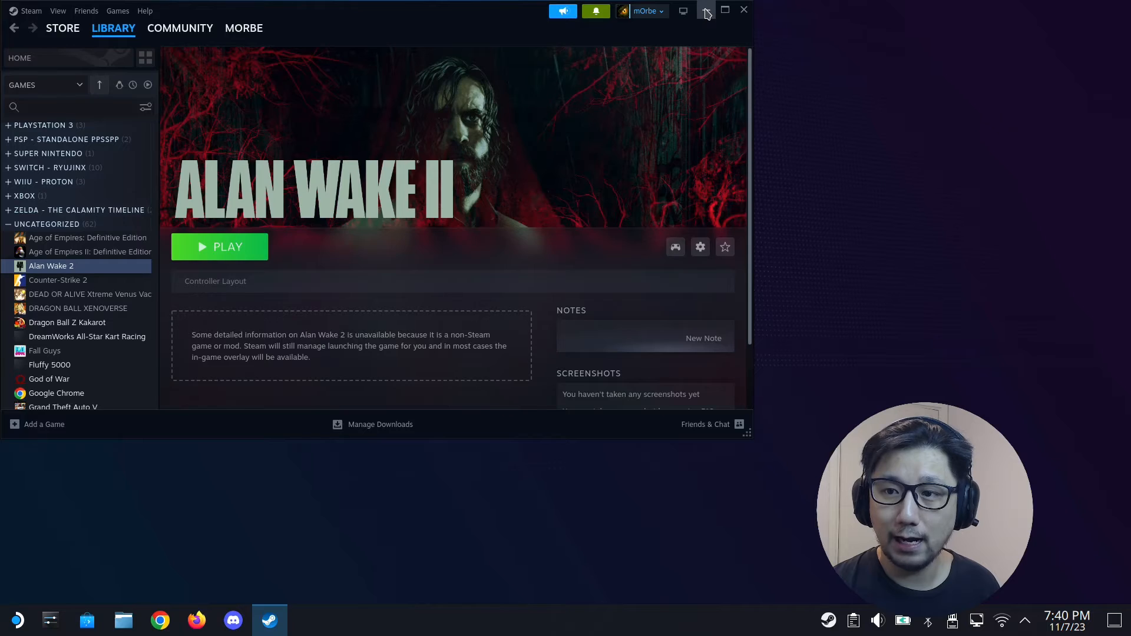
click(705, 9)
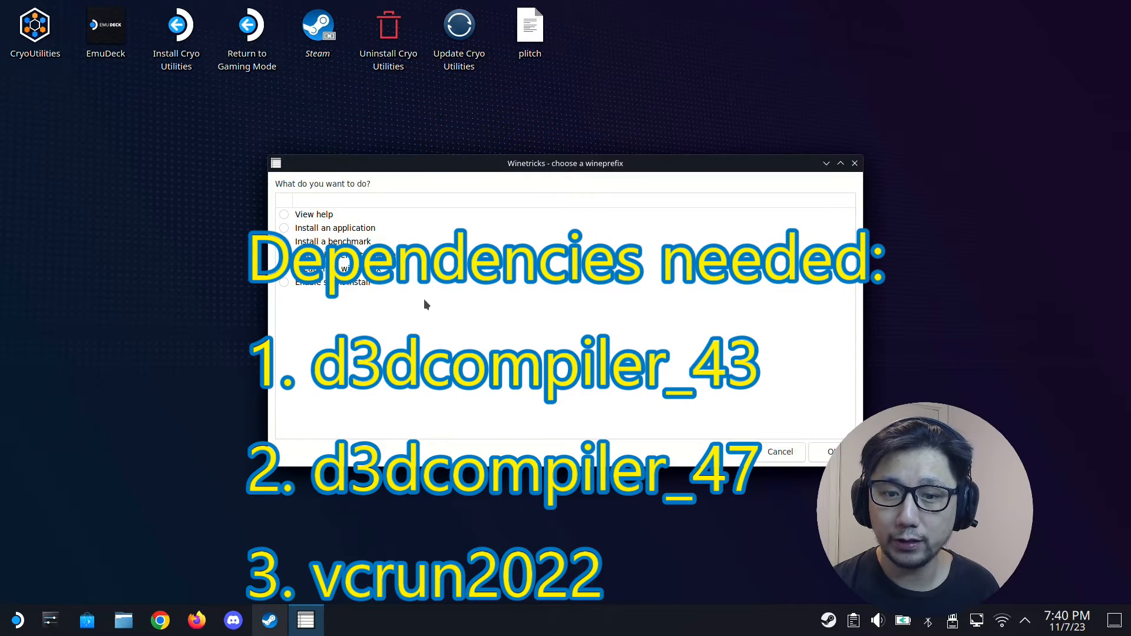
Step: Browse the default wineprefix's installable Windows DLL/component list, then cancel out of Winetricks
click(284, 254)
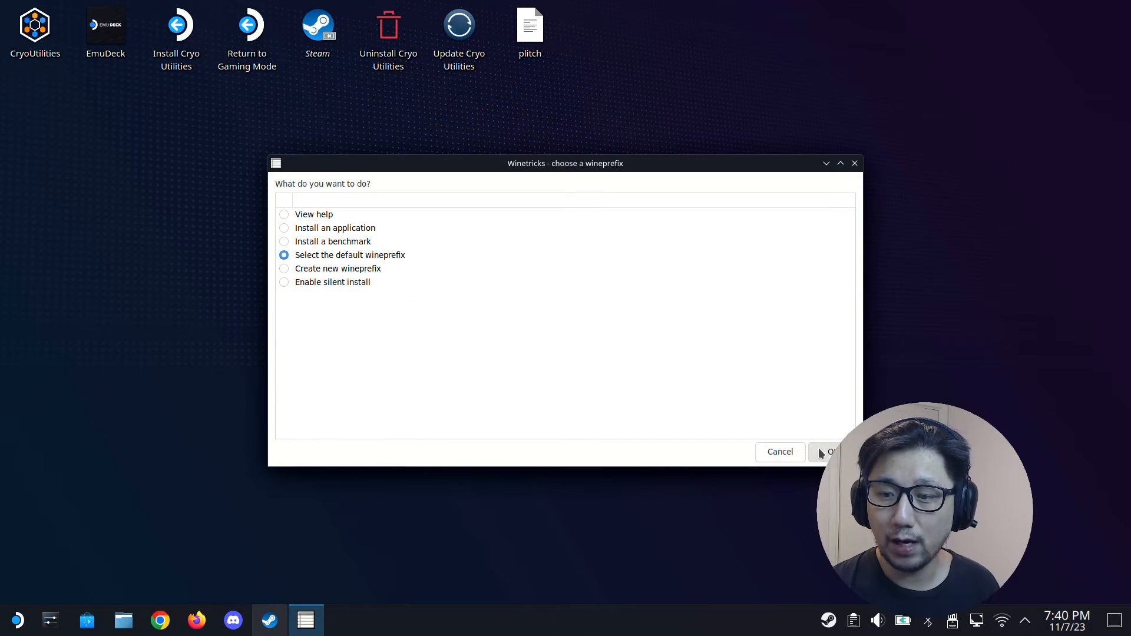
click(829, 451)
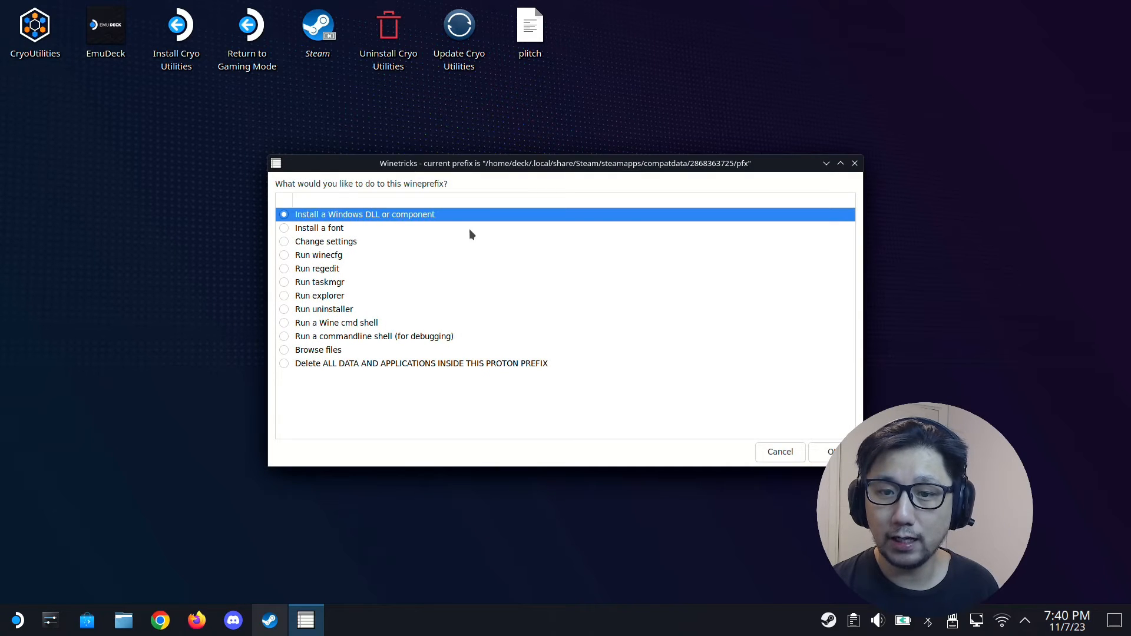
click(779, 452)
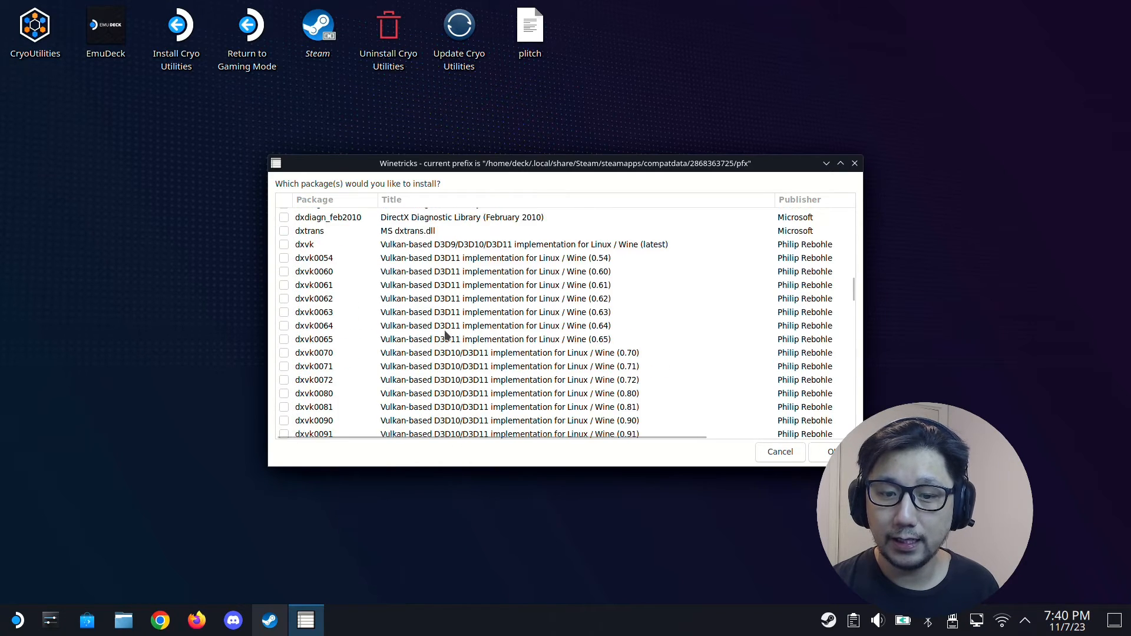
scroll(down, 3)
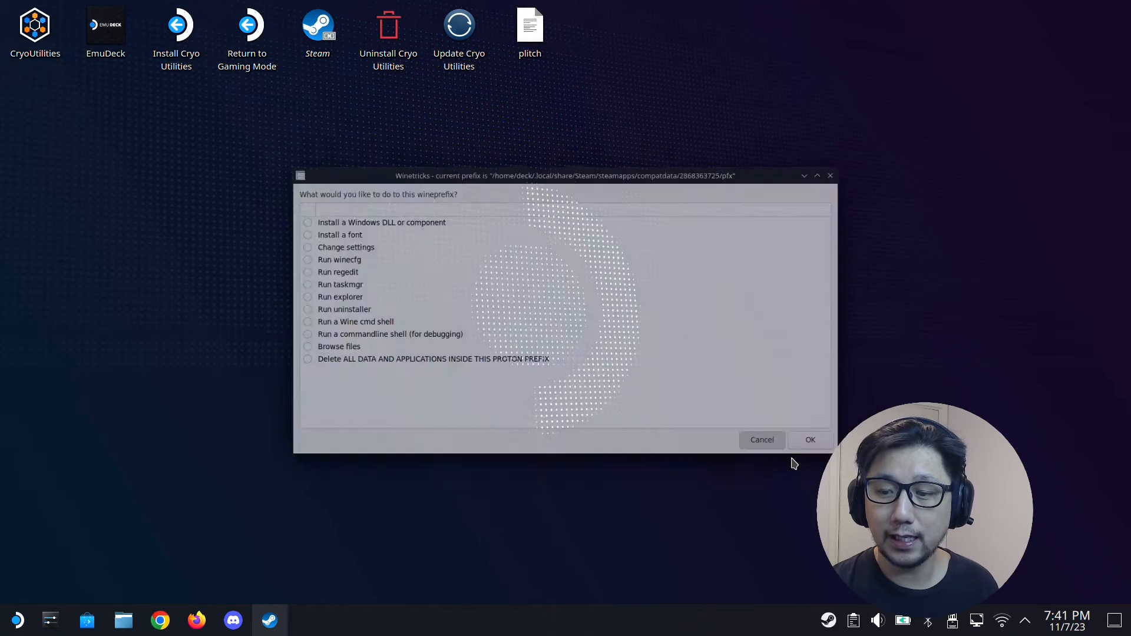
click(761, 439)
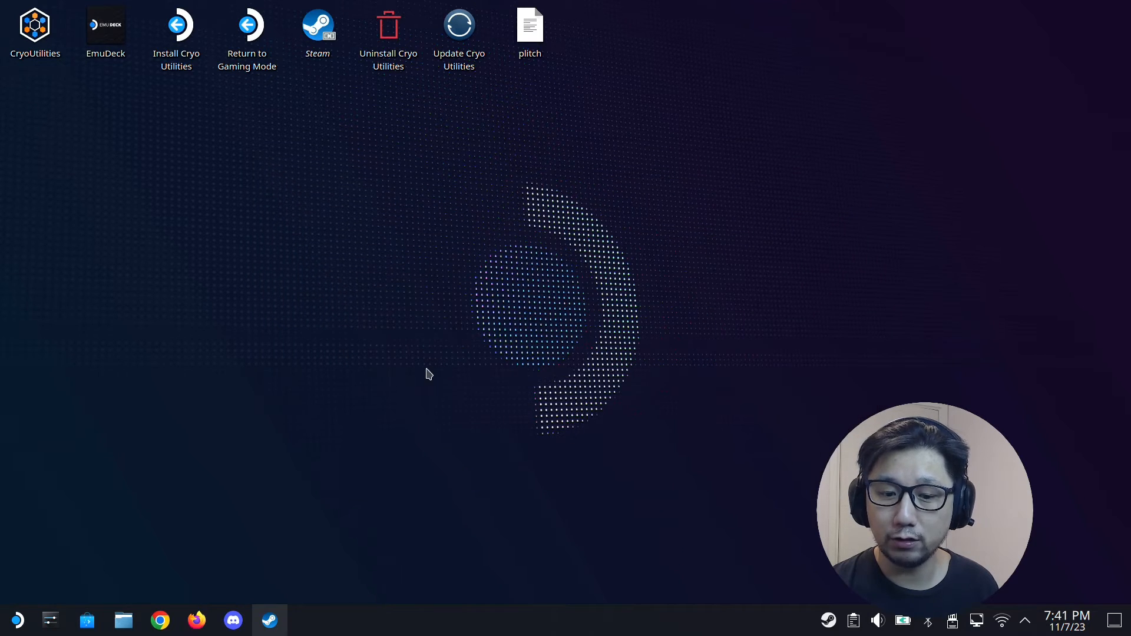
mouse_move(564, 462)
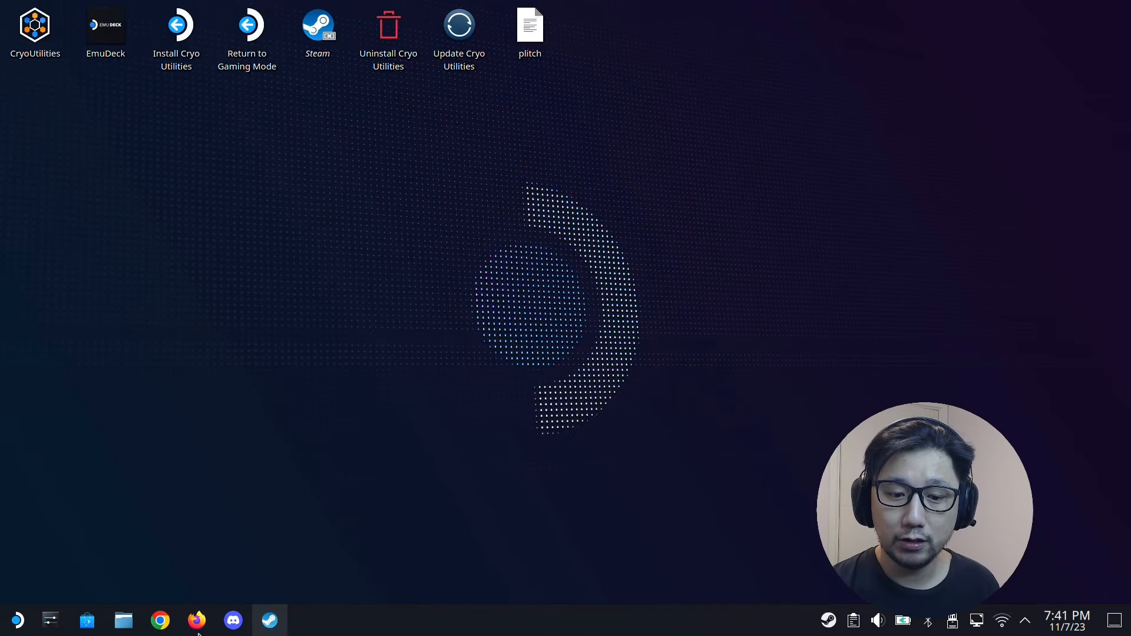
Step: View mesa-git-radv-with-gamescope-limiter.zip from Downloads in Ark
click(122, 621)
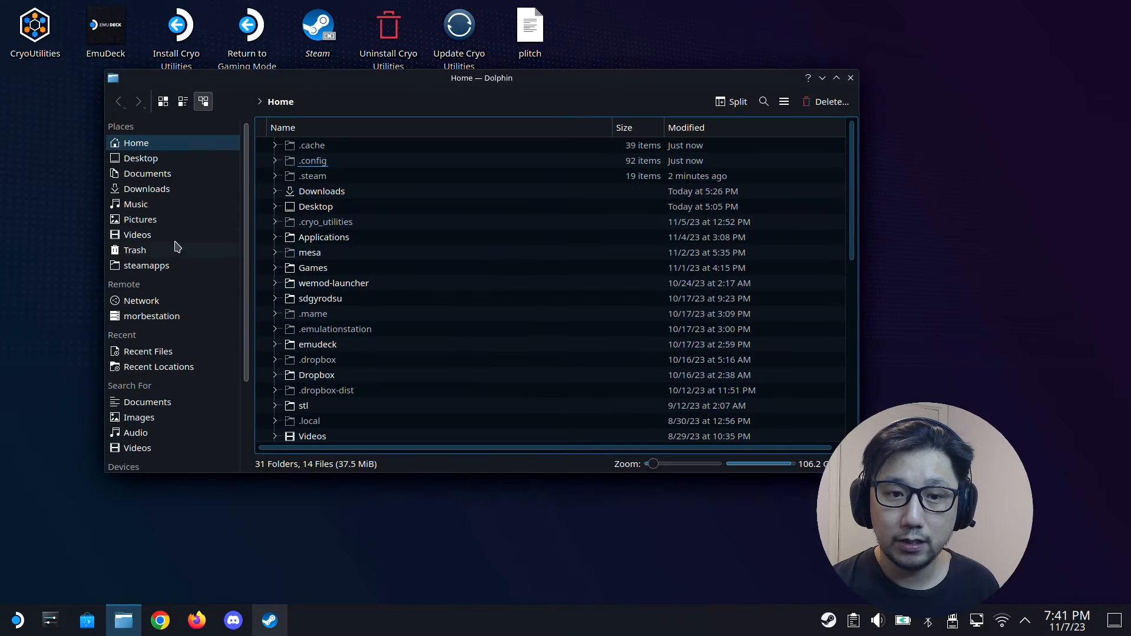
click(146, 188)
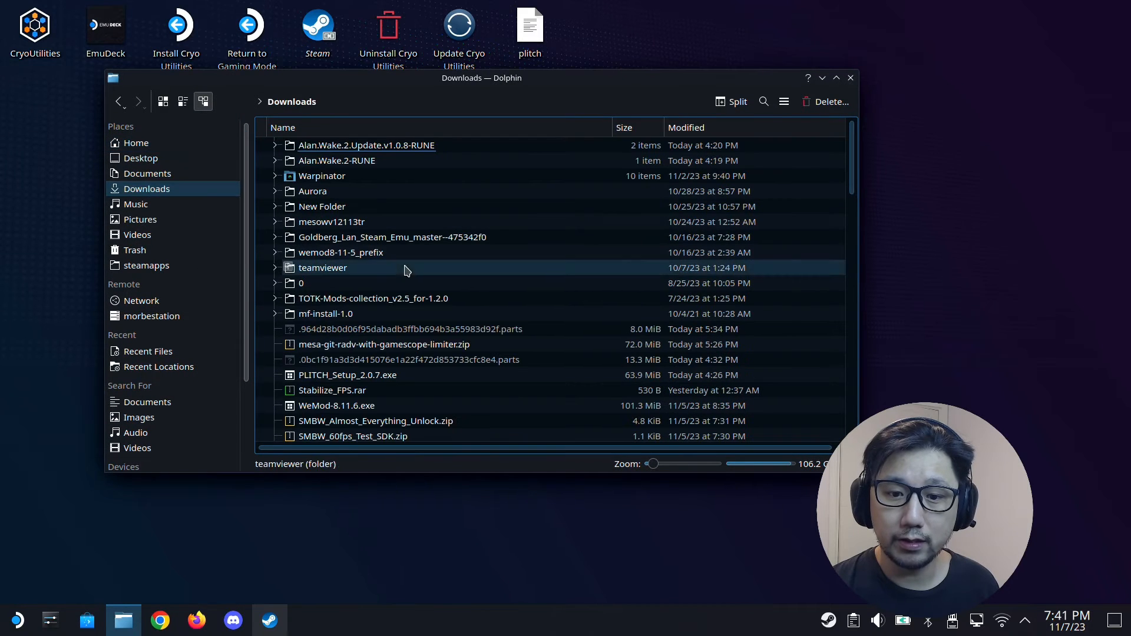
click(384, 344)
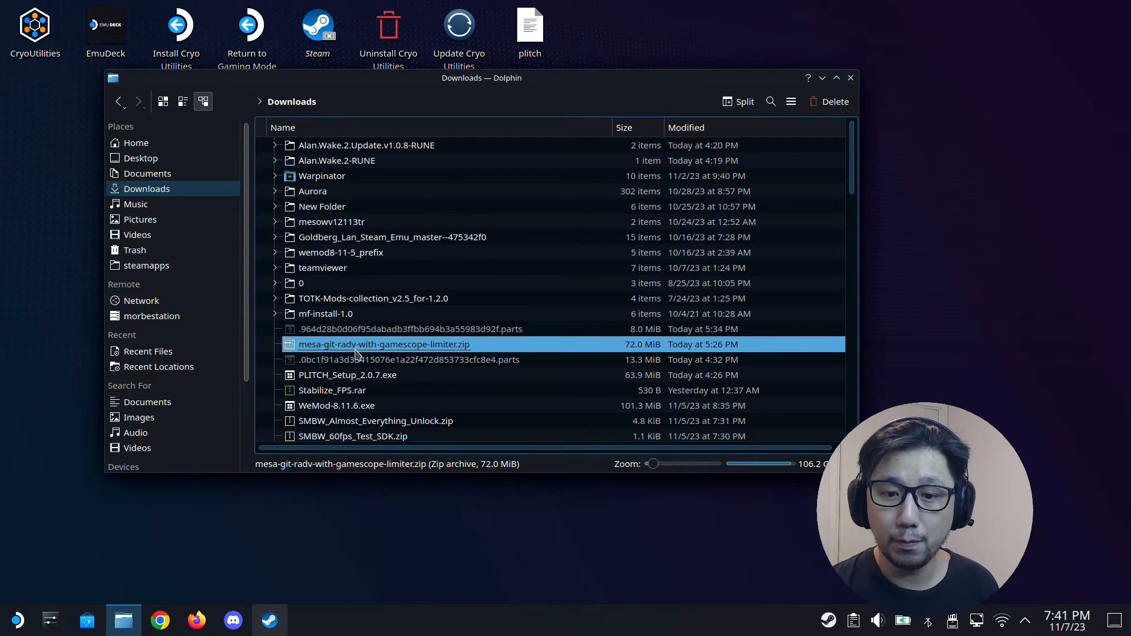
double_click(384, 344)
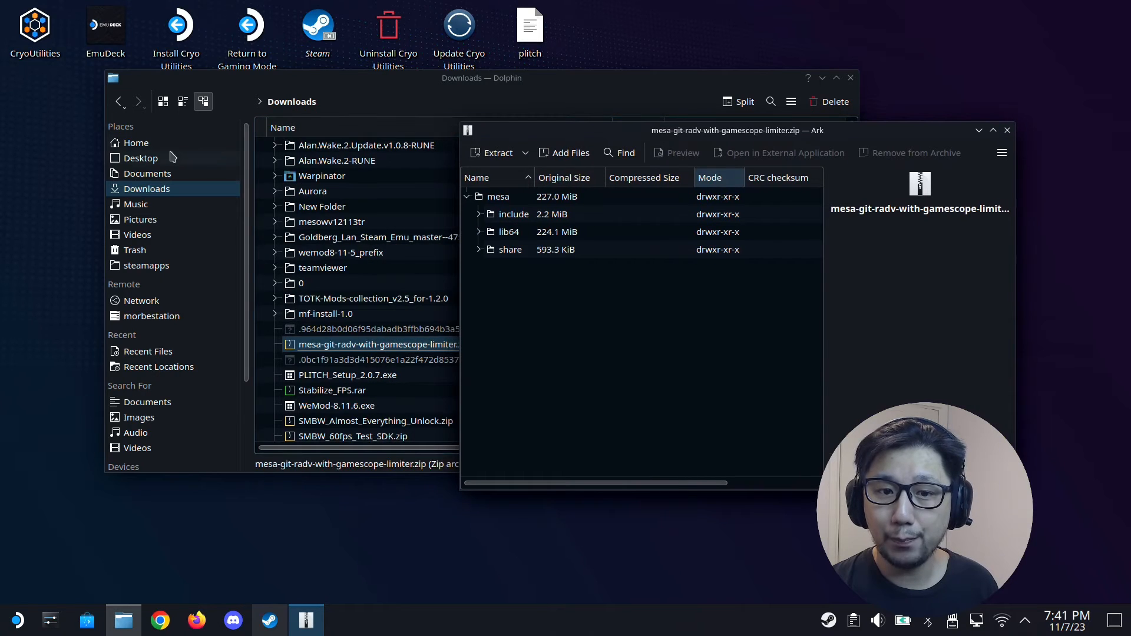
Step: Inspect the home mesa folder (share, lib64, include), then close Dolphin
click(135, 142)
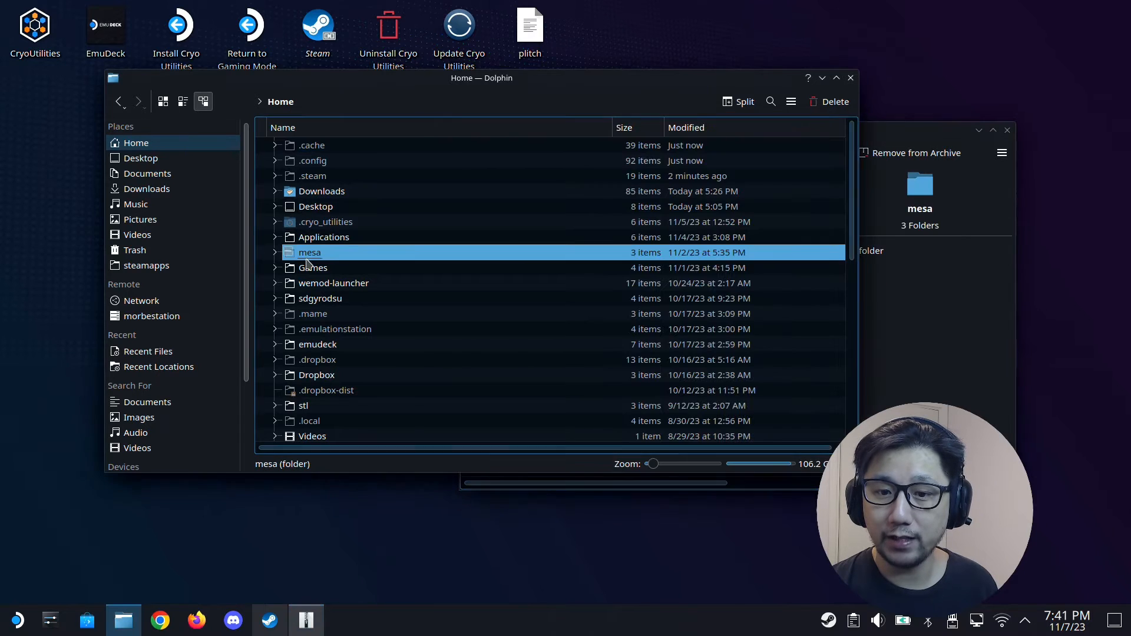
double_click(309, 252)
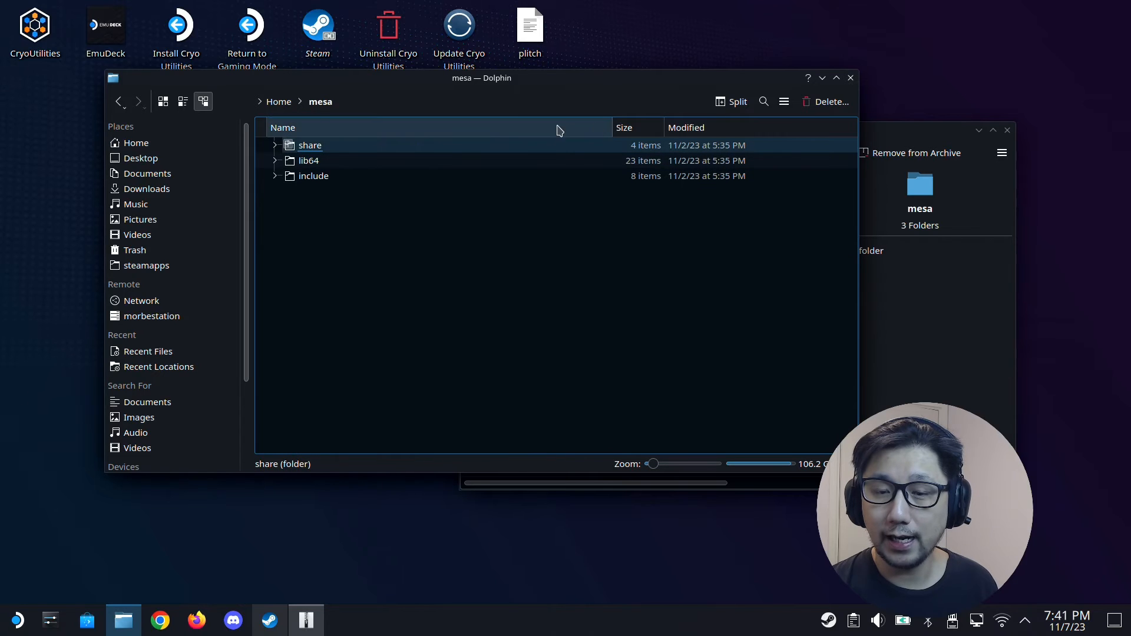
click(308, 161)
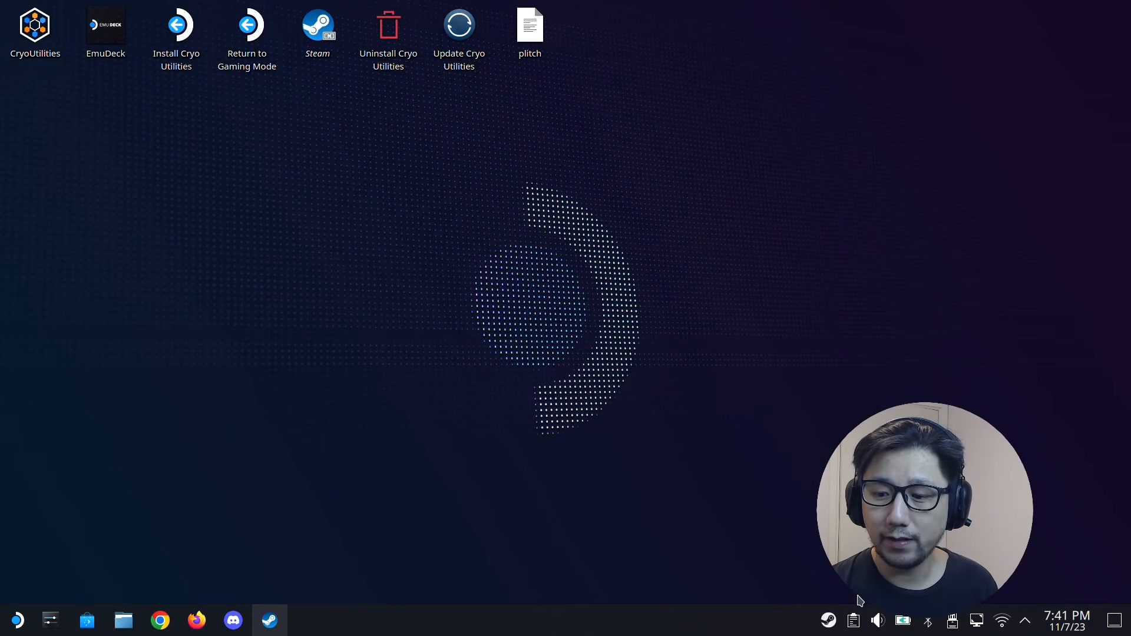
Step: Restore the Steam library and view Alan Wake 2's VK_ICD_FILENAMES launch option in Properties
click(853, 621)
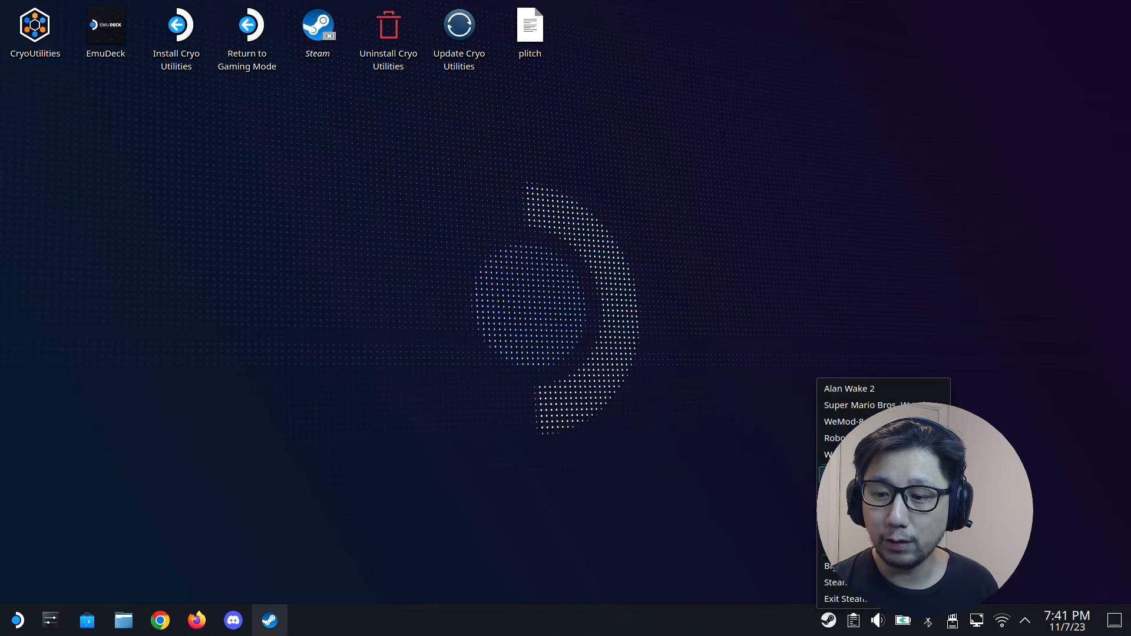
click(268, 620)
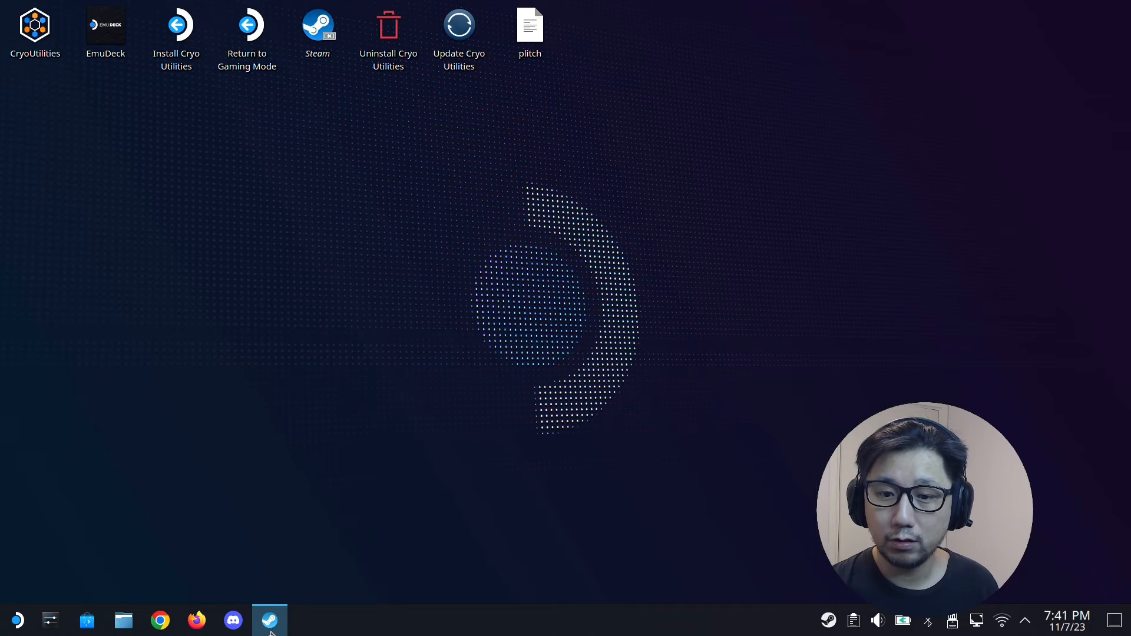
click(699, 246)
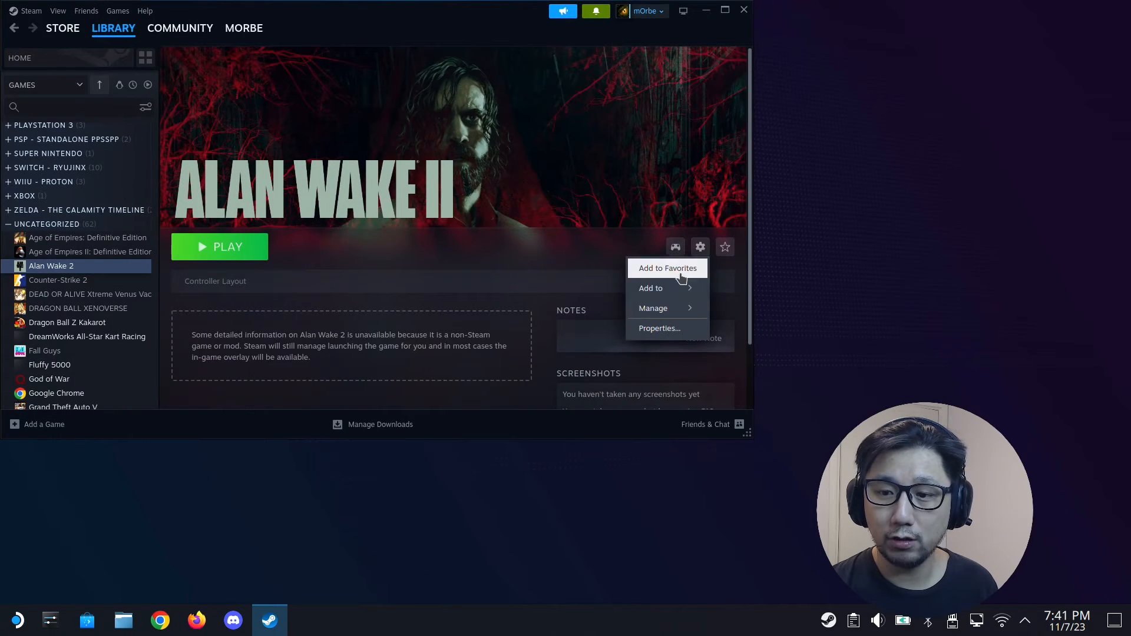
click(448, 286)
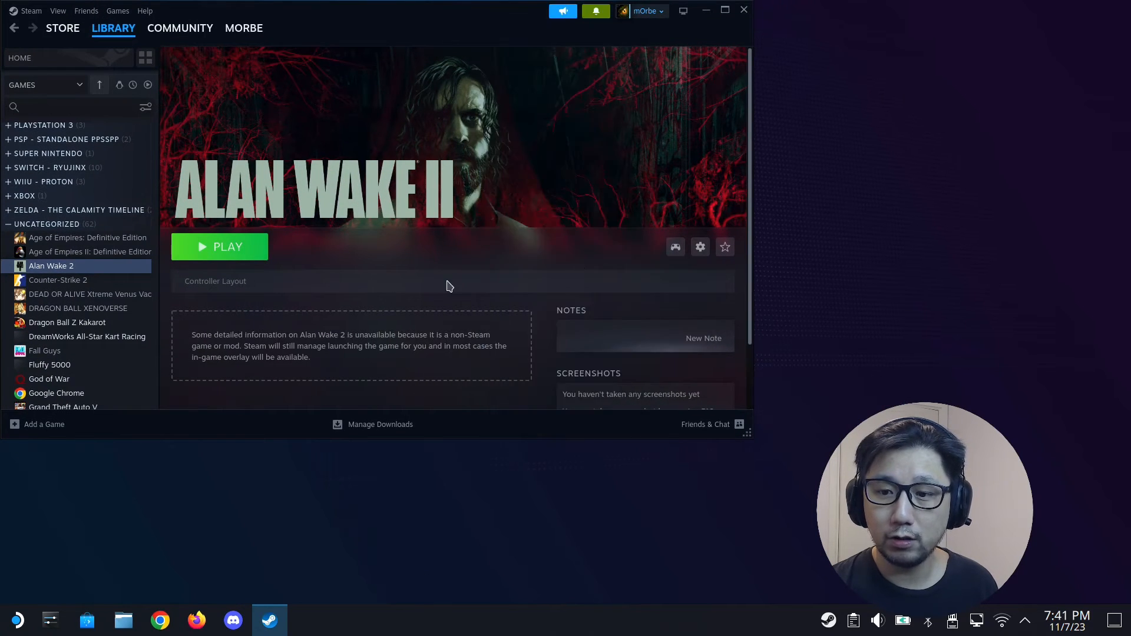
click(699, 247)
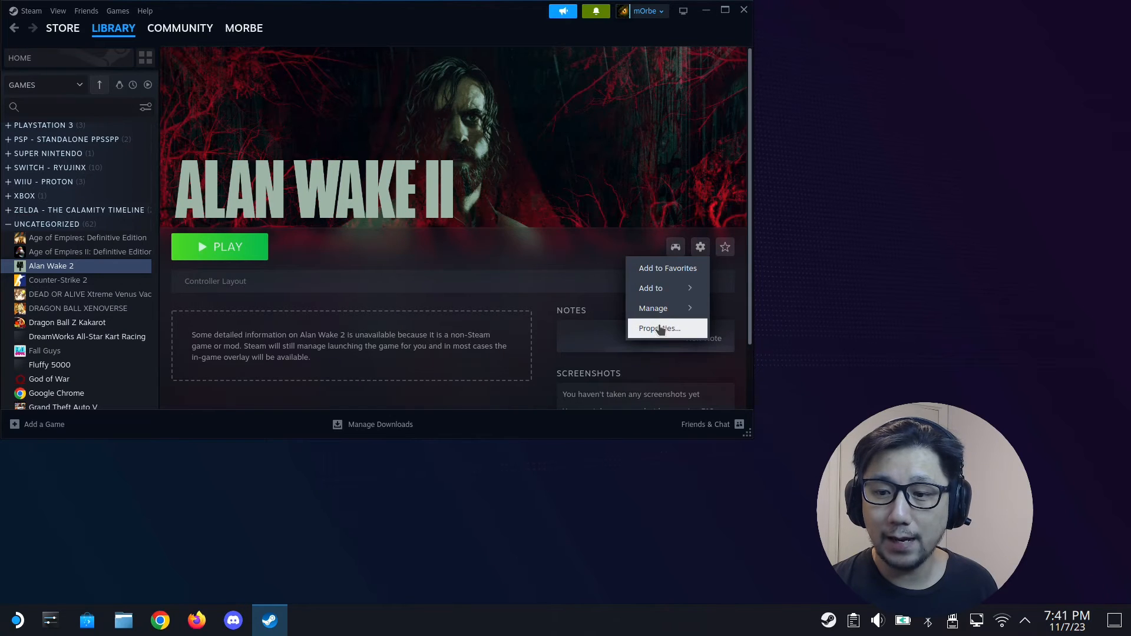
click(658, 329)
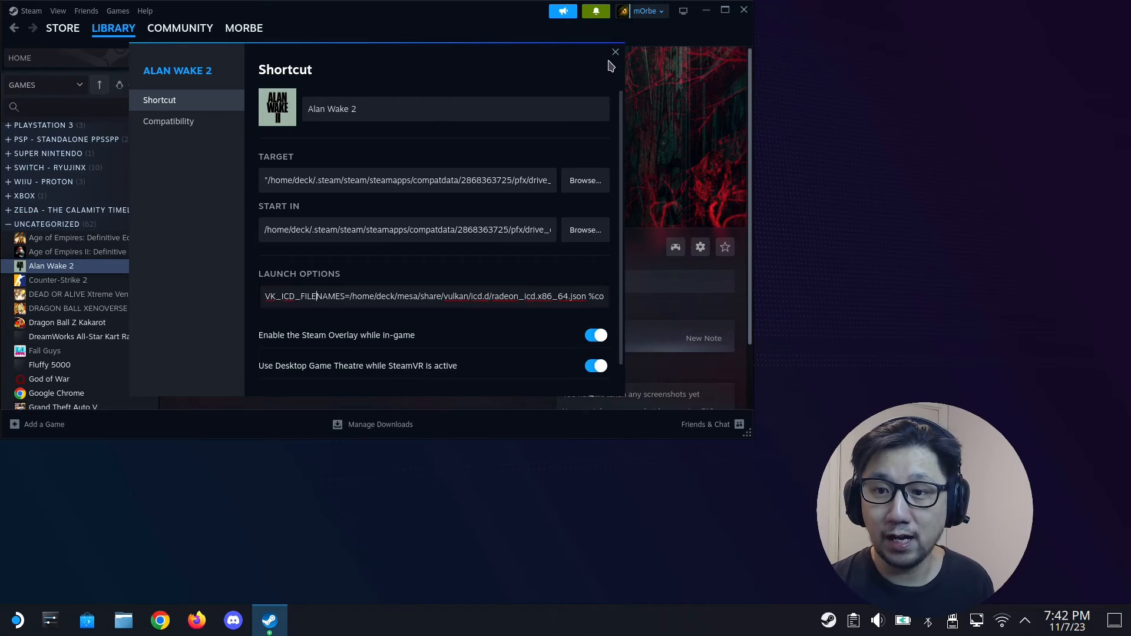
Step: Close the shortcut properties and the Steam library window
click(615, 52)
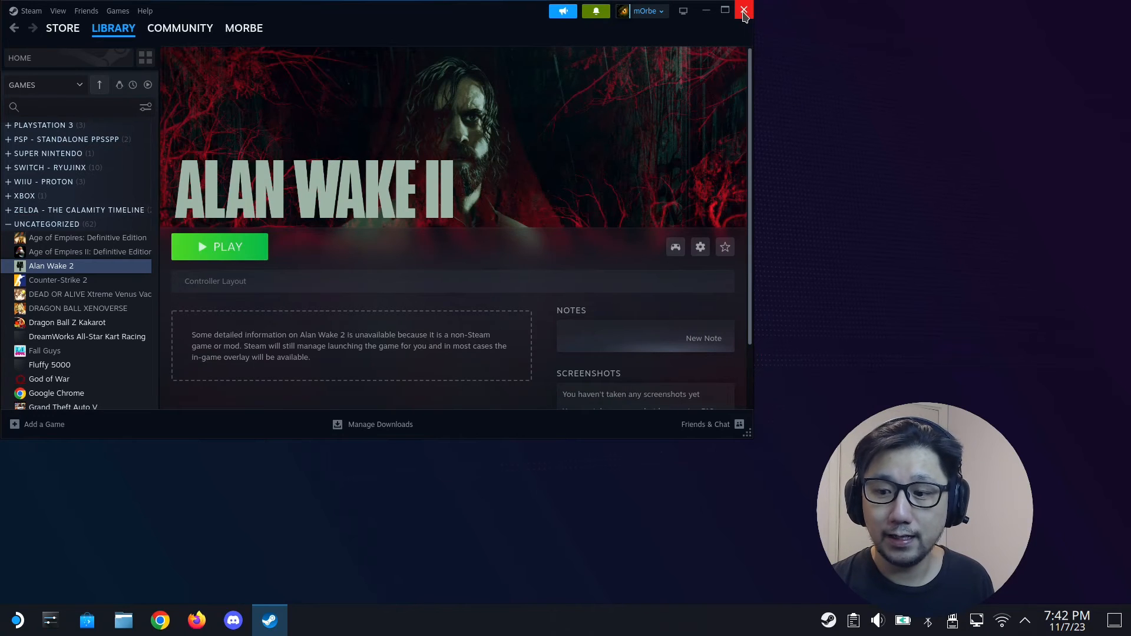
click(743, 11)
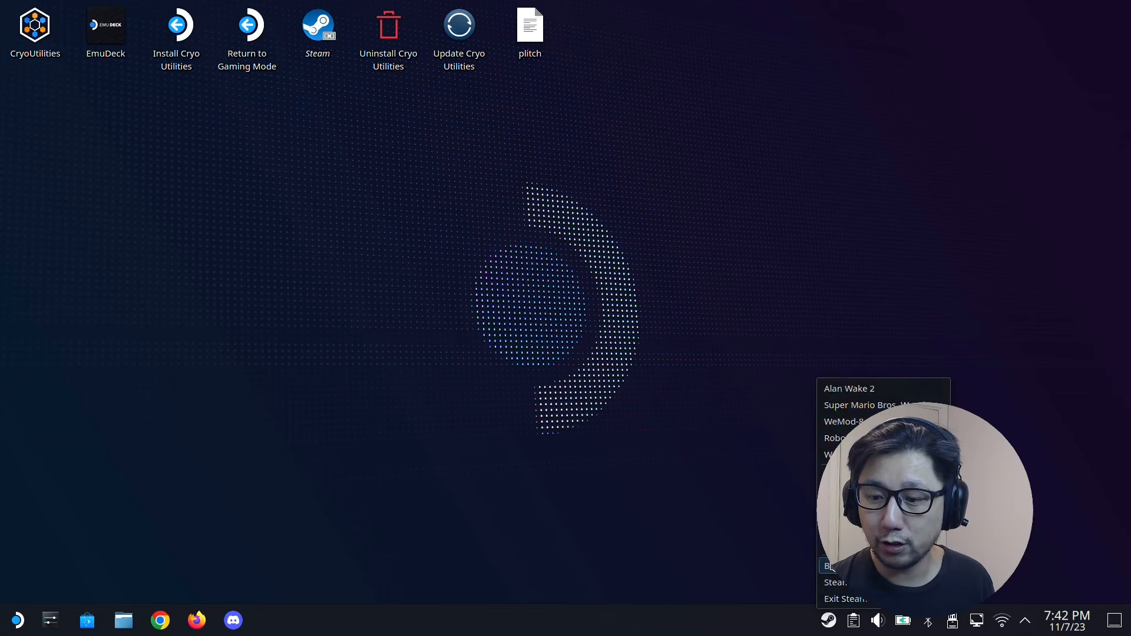
Step: Switch to Big Picture, launch Alan Wake 2 and dismiss the 'Game Installed on HDD' warning
click(836, 582)
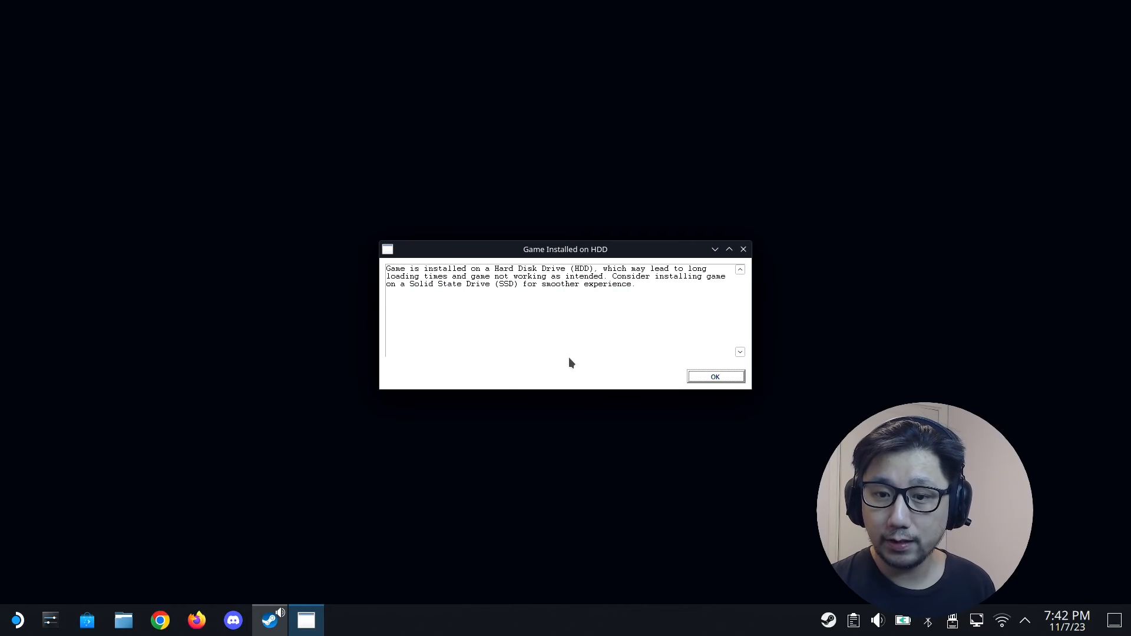
click(714, 377)
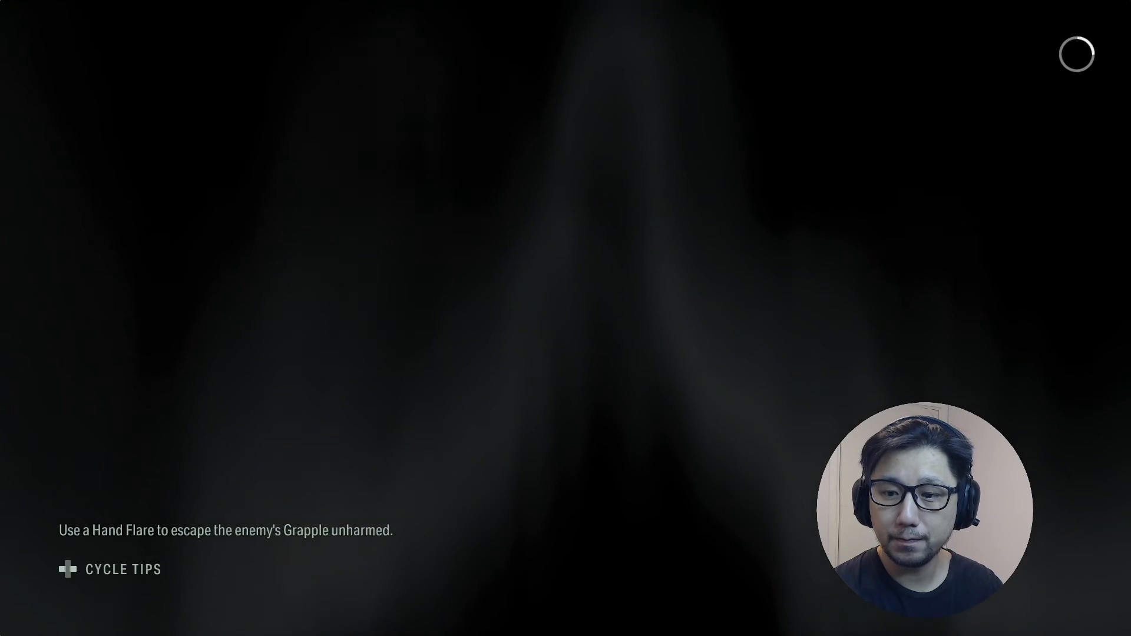